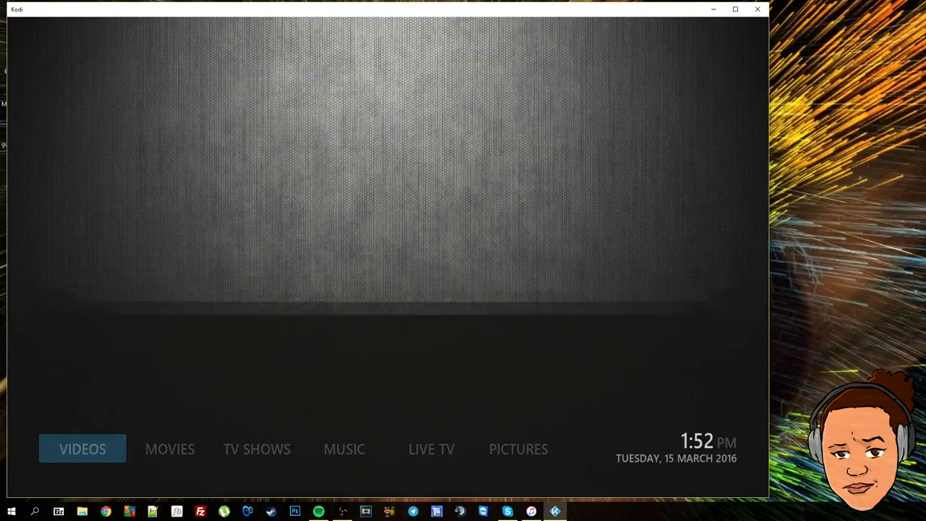
- Browse along the home menu categories Movies, TV Shows and Programs
click(257, 449)
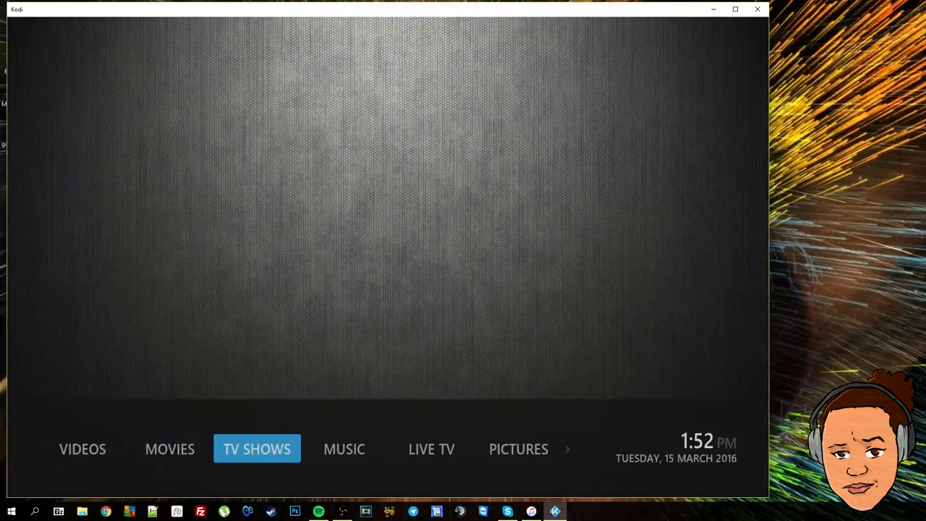
click(518, 448)
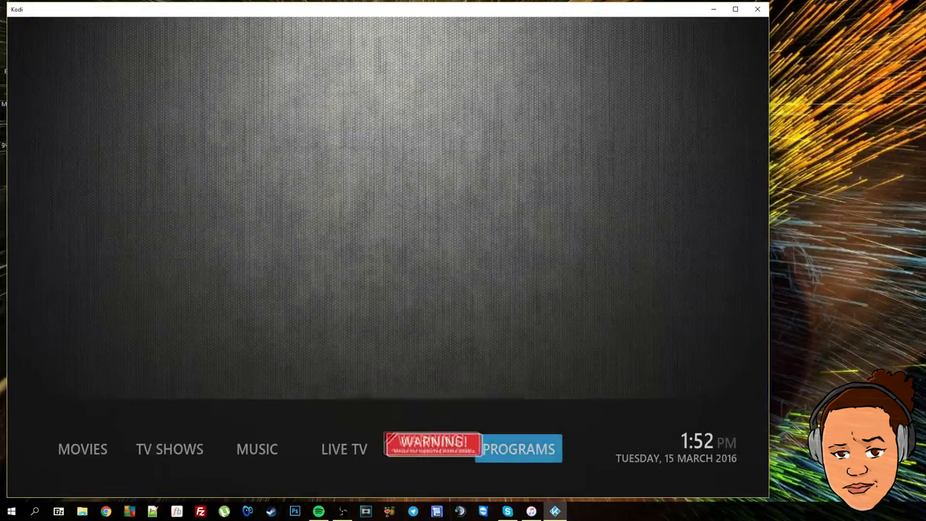
click(82, 449)
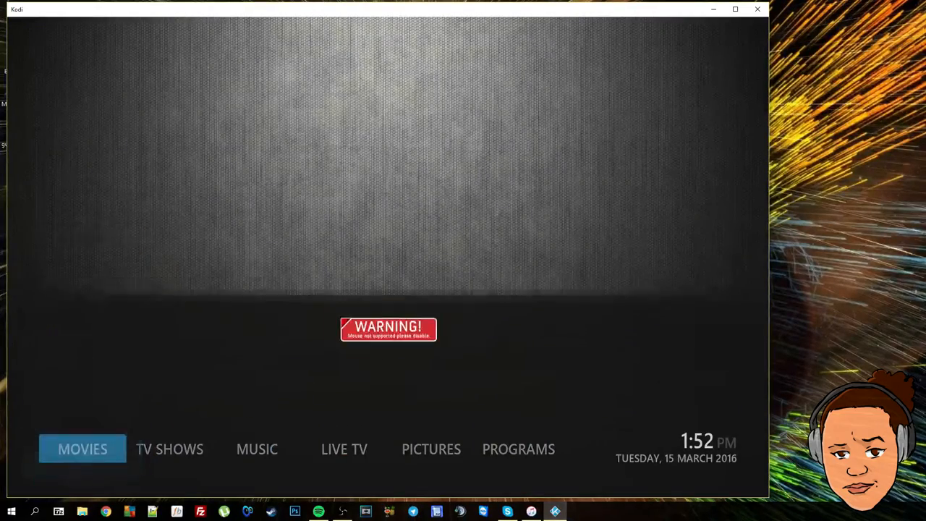
click(170, 448)
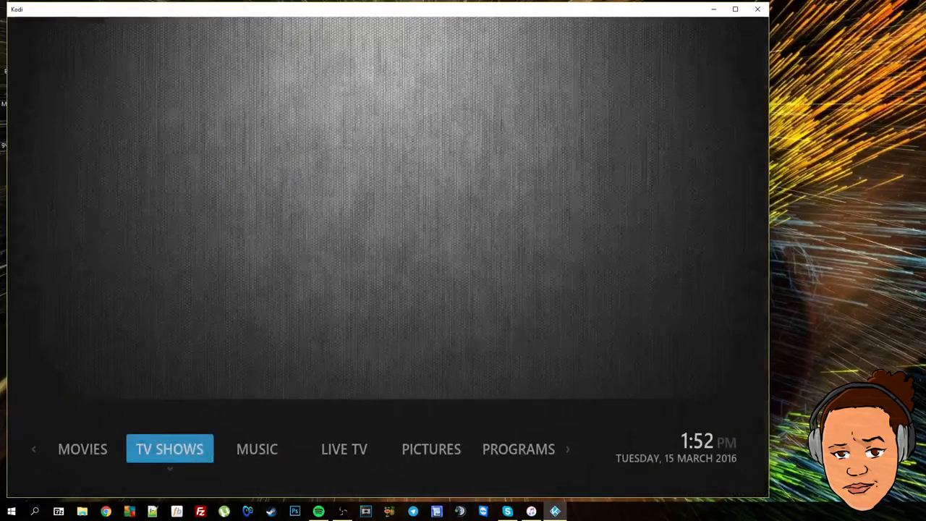
click(258, 448)
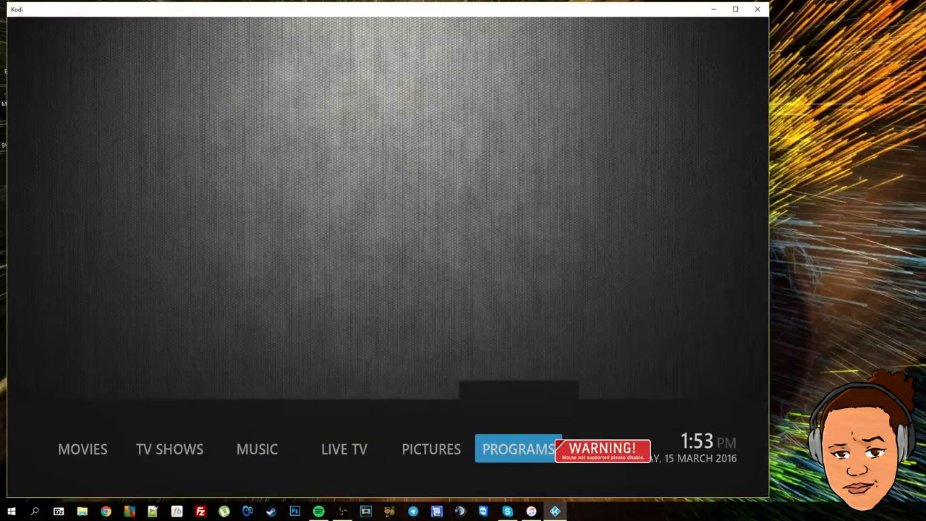
click(517, 448)
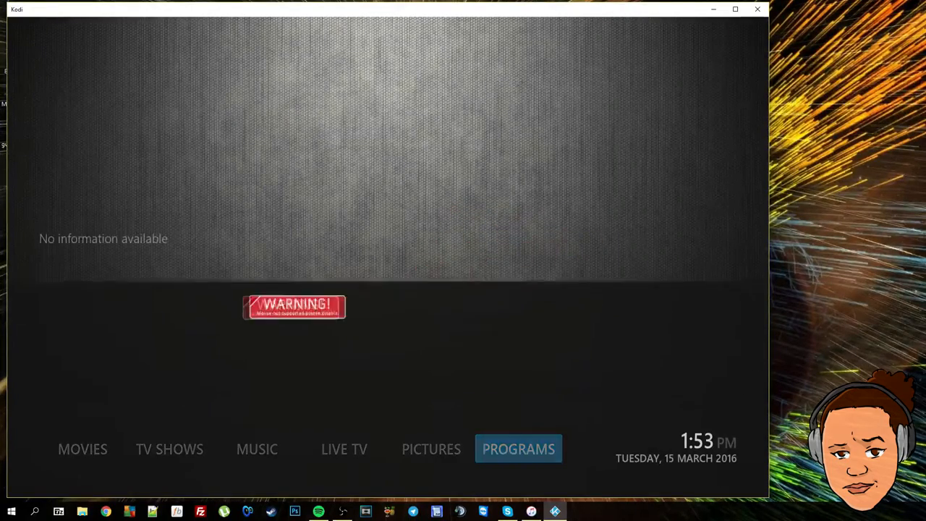
- Reach Skin > Home settings and bring up the Customize Main Menu dialog listing Settings and Power
click(82, 448)
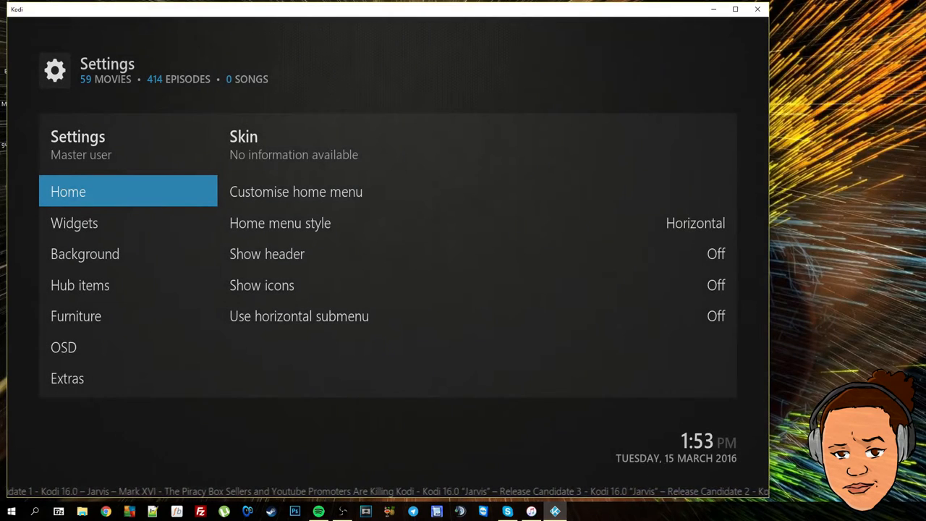
click(295, 191)
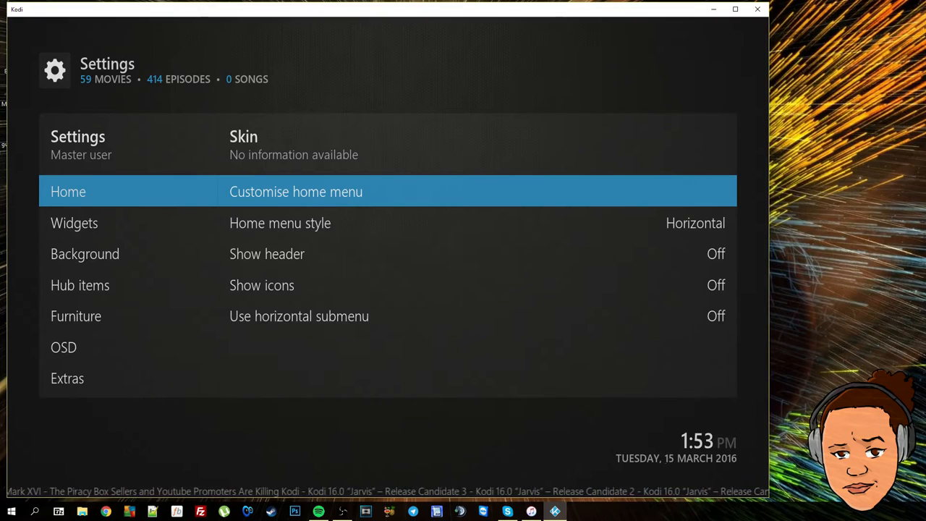
click(295, 191)
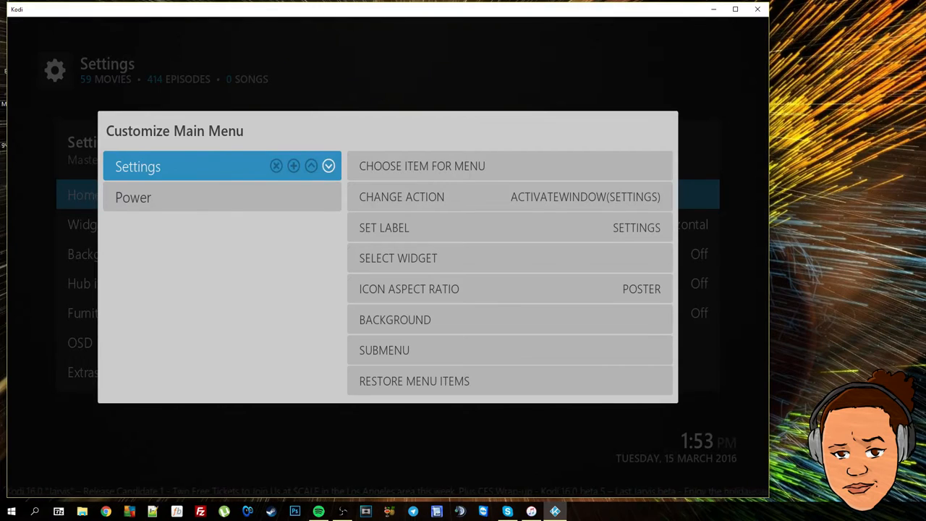
- Add a new home menu item that opens the Movies favourite
click(133, 197)
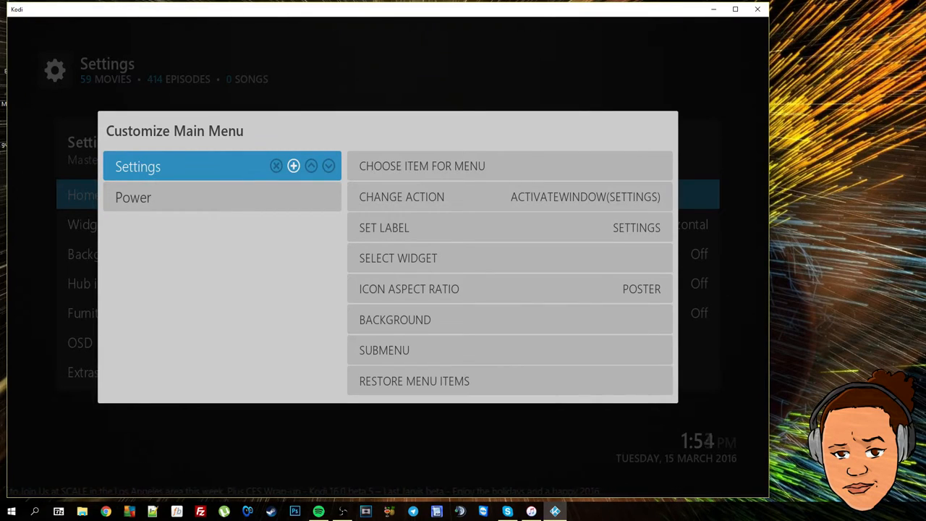
click(292, 165)
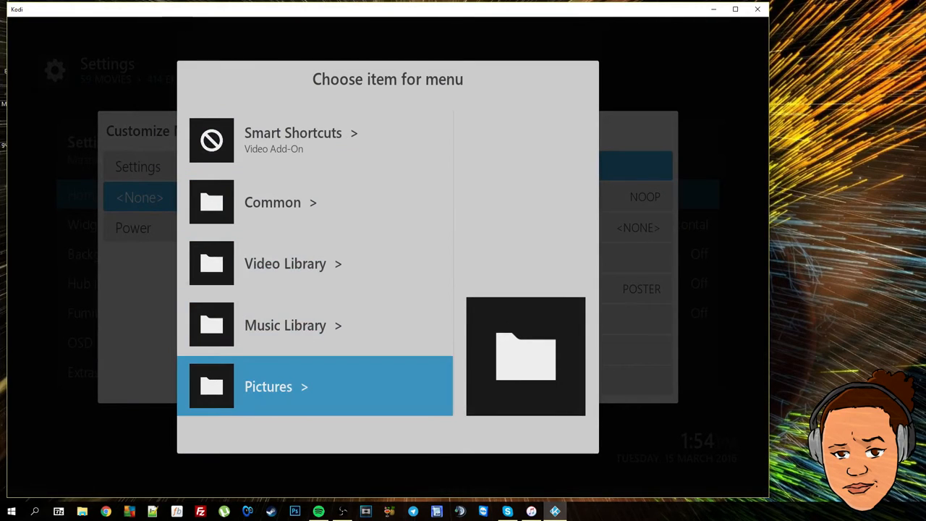
scroll(down, 3)
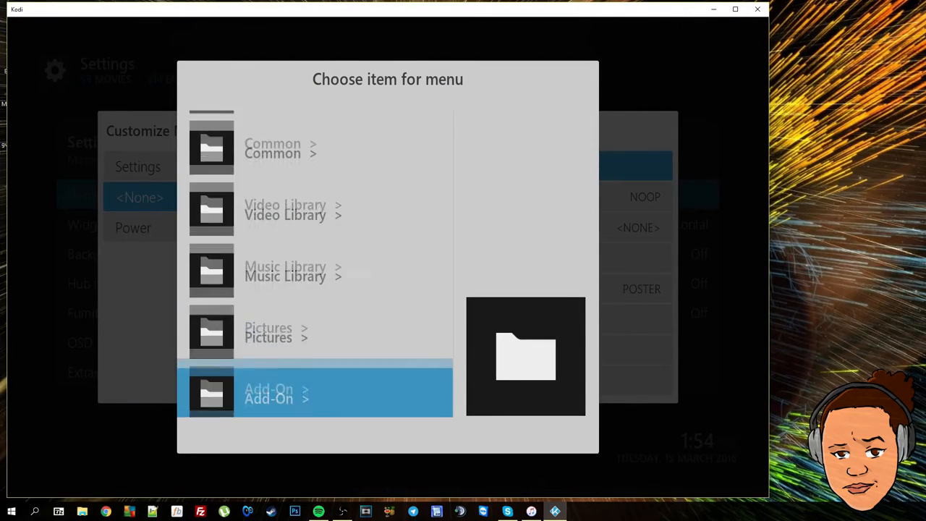
scroll(down, 3)
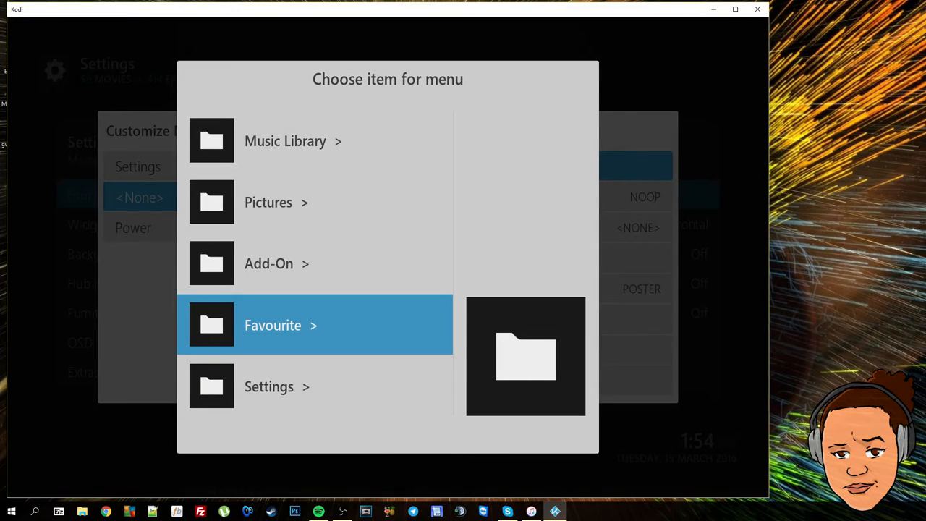
click(315, 324)
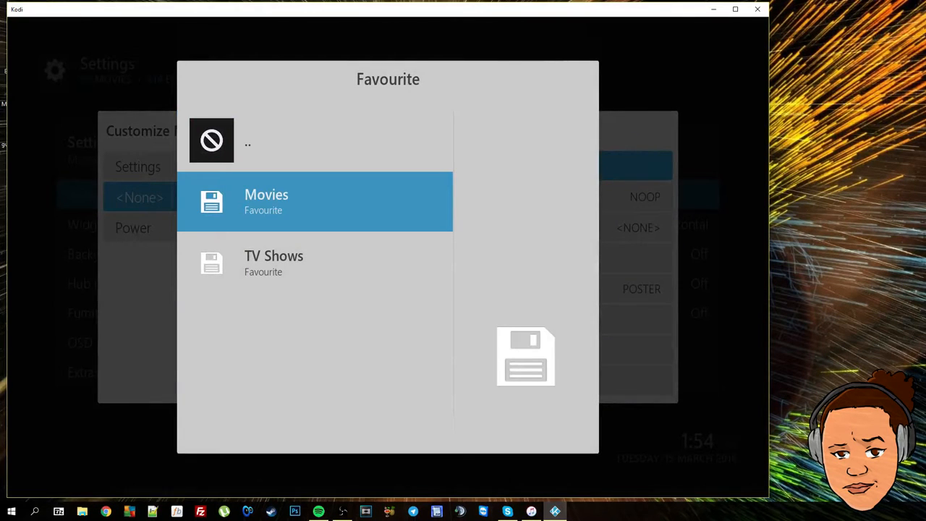
click(314, 201)
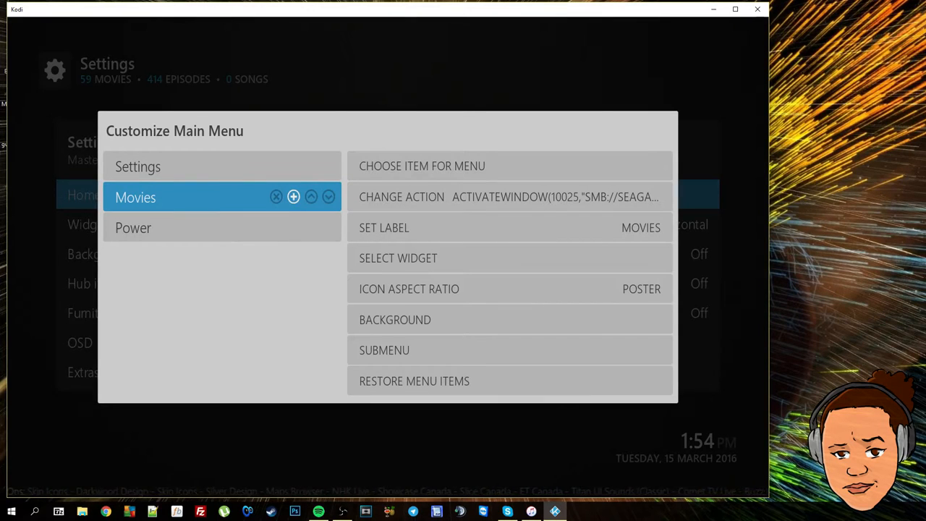
- Add a second home menu item that opens the TV Shows favourite
click(292, 197)
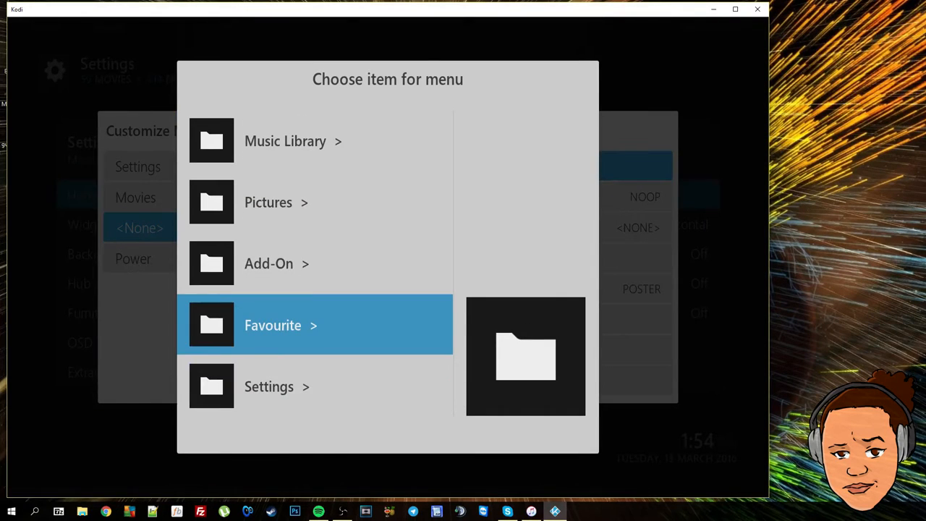
click(315, 324)
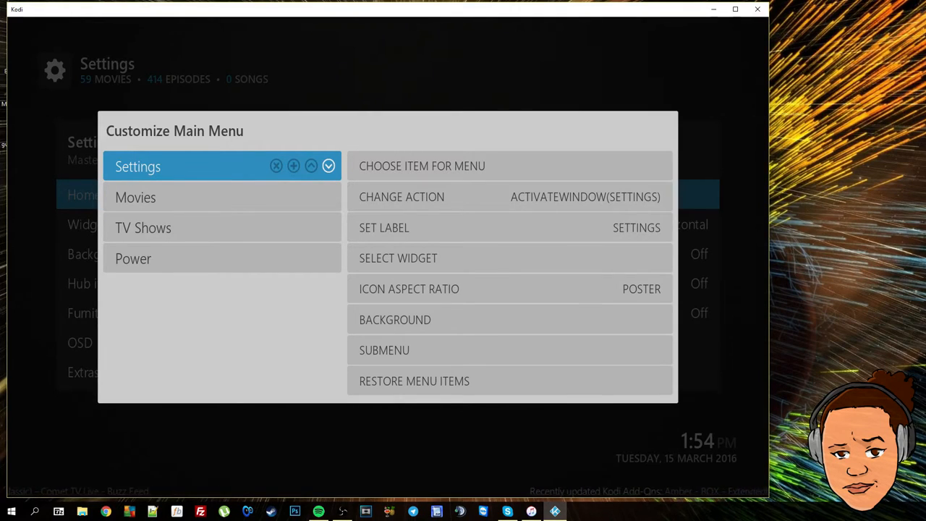
- Move Movies and TV Shows above Settings and insert a blank item after Movies
click(329, 165)
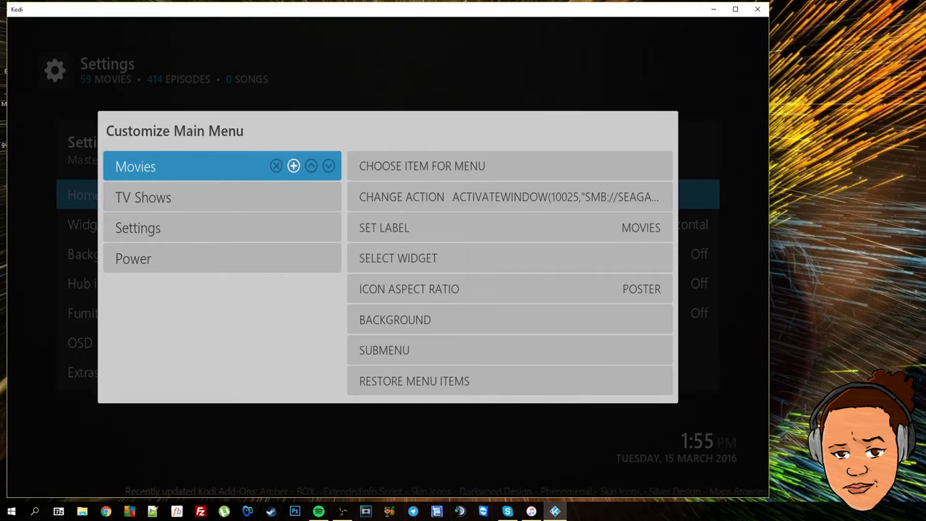
click(292, 165)
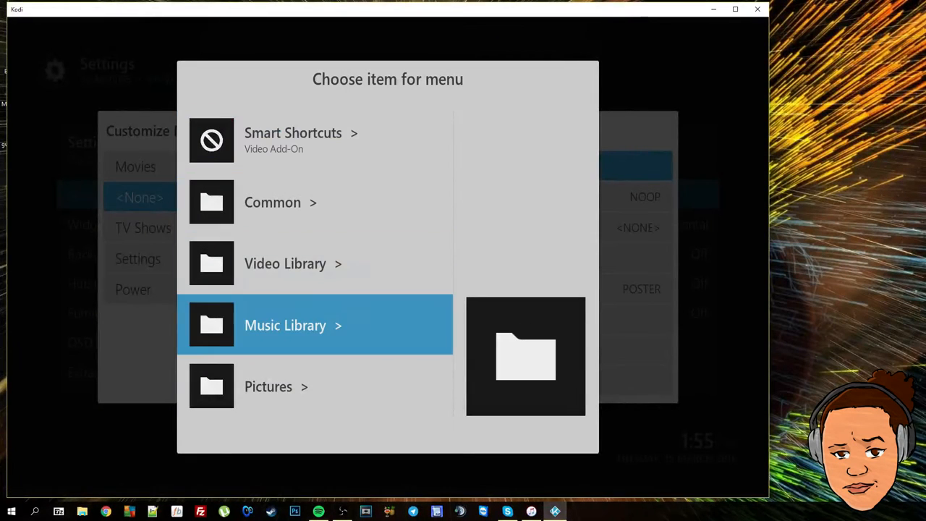
- Point the new item to SportsMania's NBA section via Smart Shortcuts > Video Add-On
scroll(down, 3)
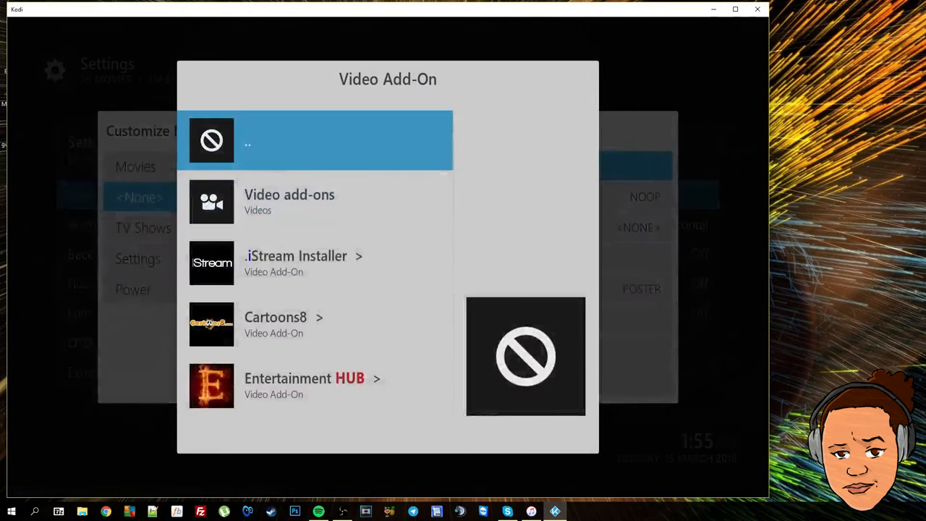
scroll(down, 3)
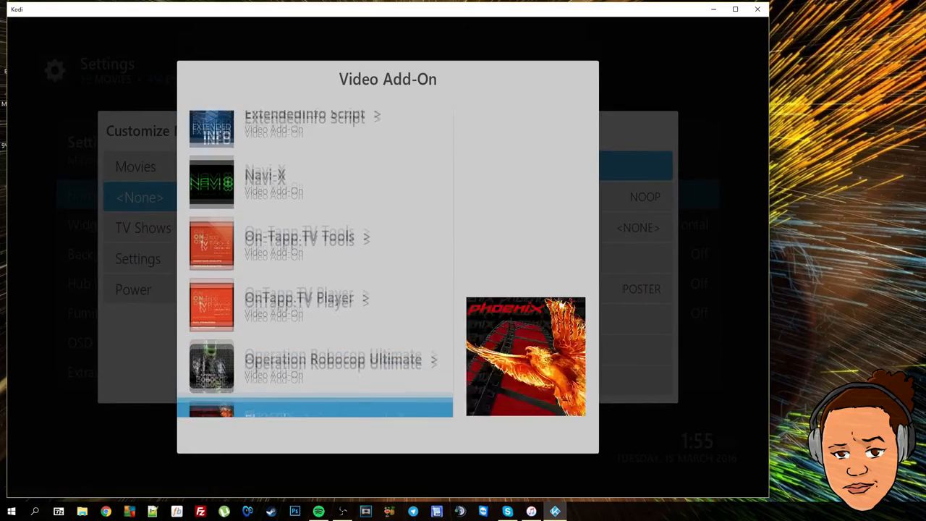
scroll(down, 3)
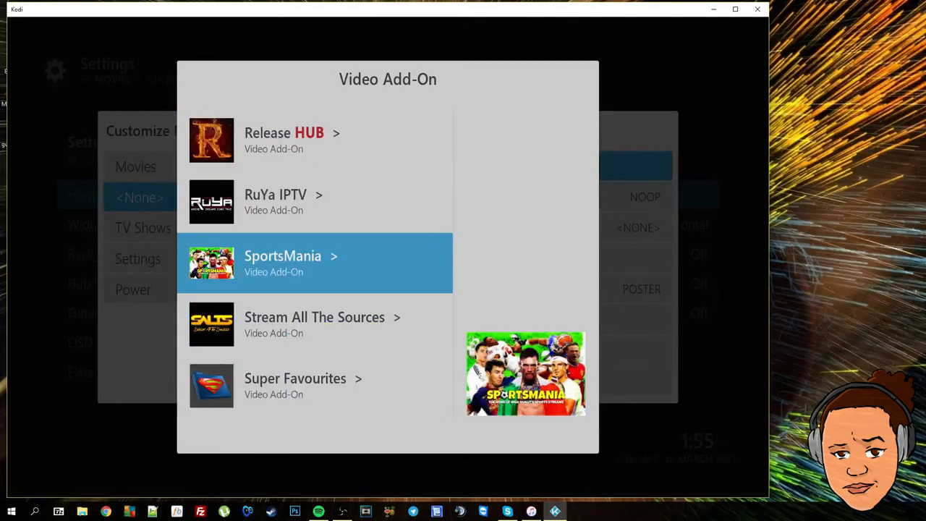
click(316, 264)
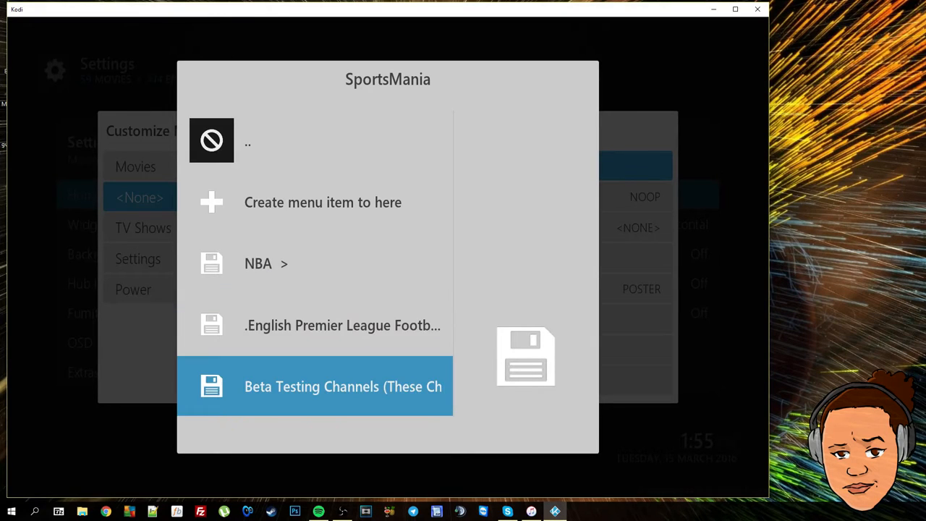
scroll(down, 3)
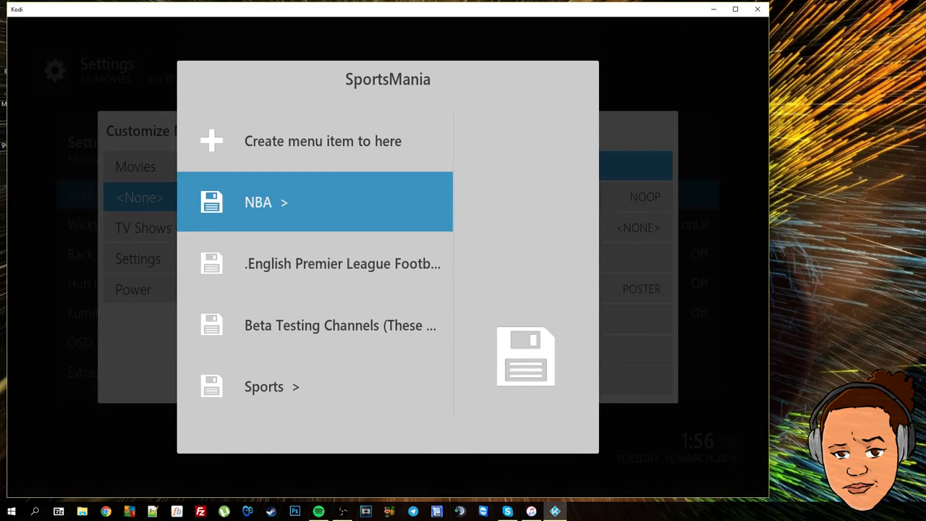
click(315, 203)
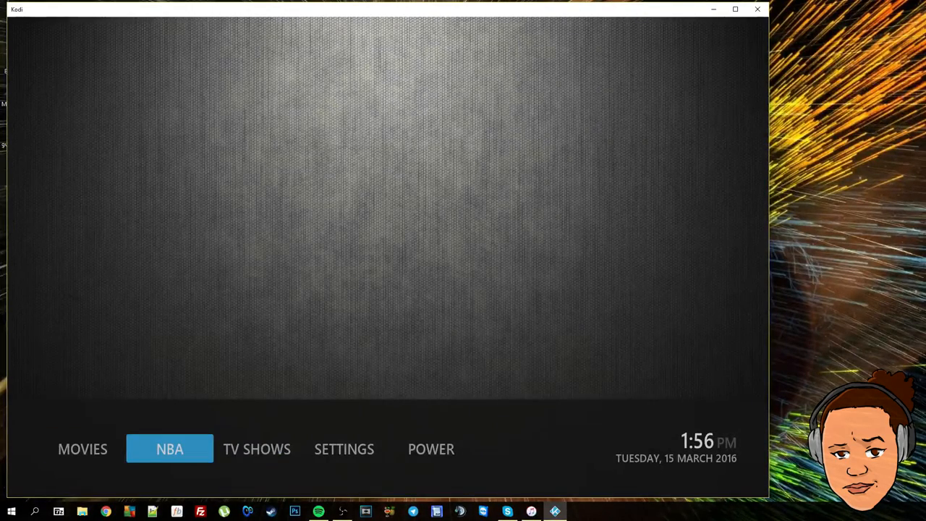
- Check the NBA item lists SportsMania games, then back out toward the skin's home settings
click(169, 448)
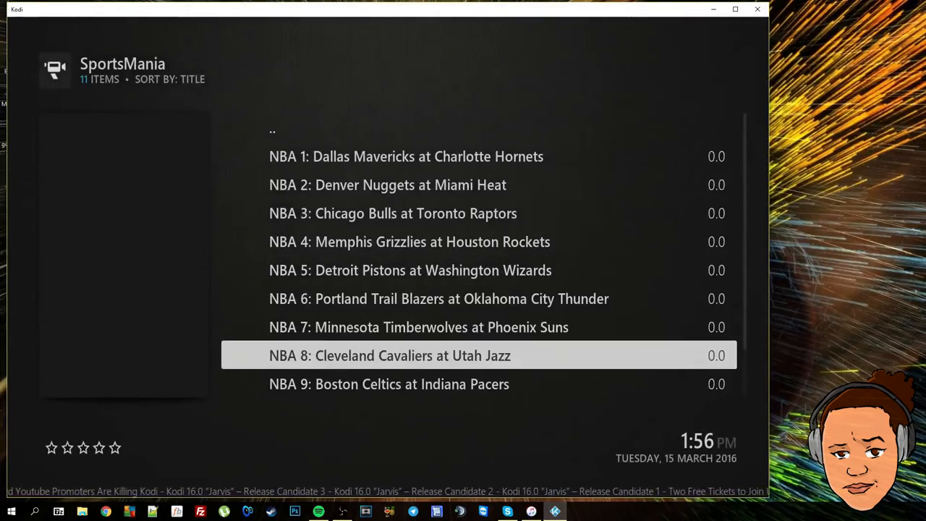
scroll(down, 3)
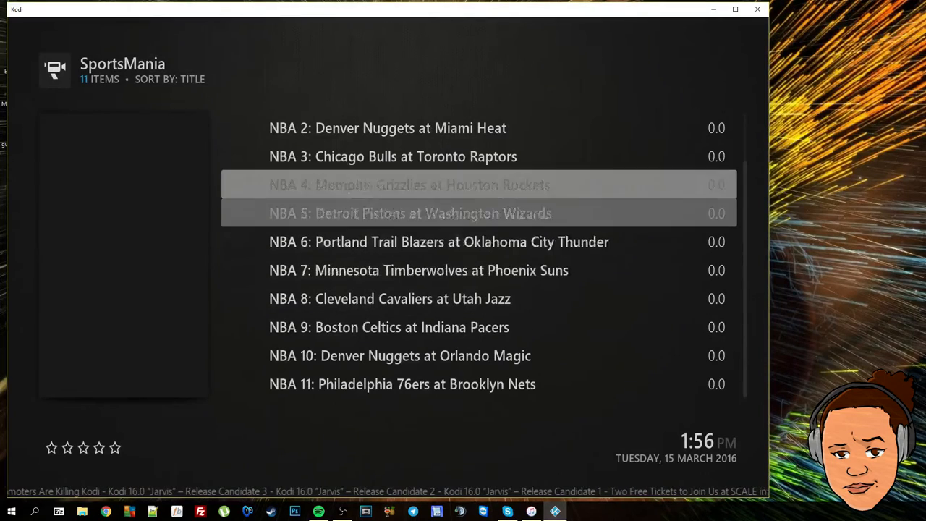
scroll(up, 3)
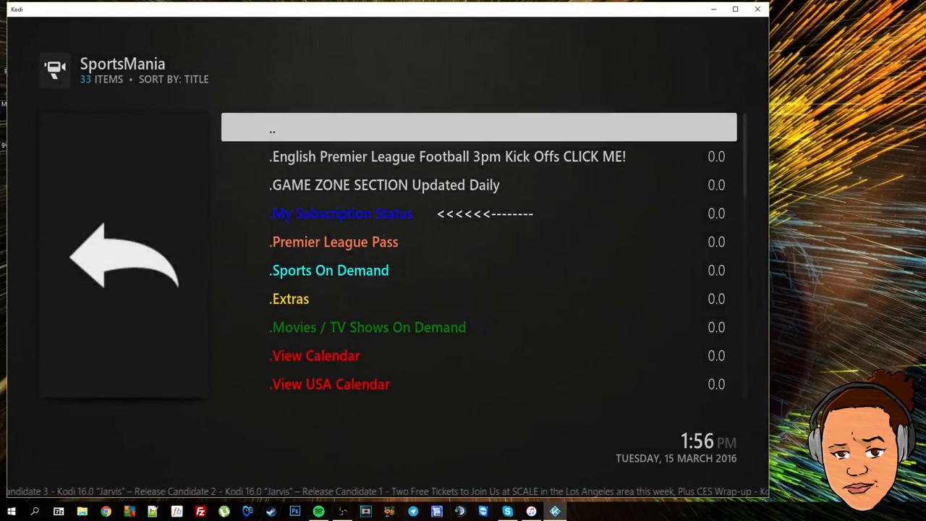
click(477, 128)
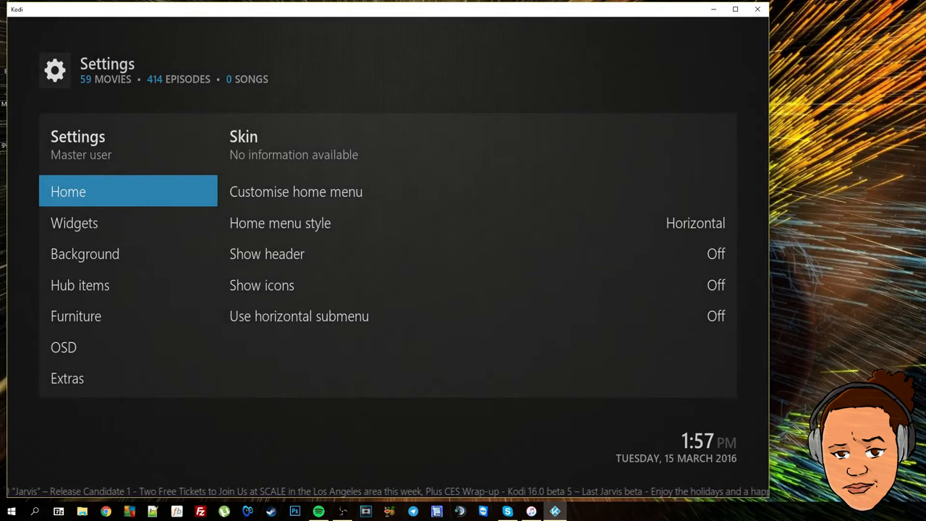
- Reassign the NBA entry to open the SportsMania video add-on itself
click(295, 191)
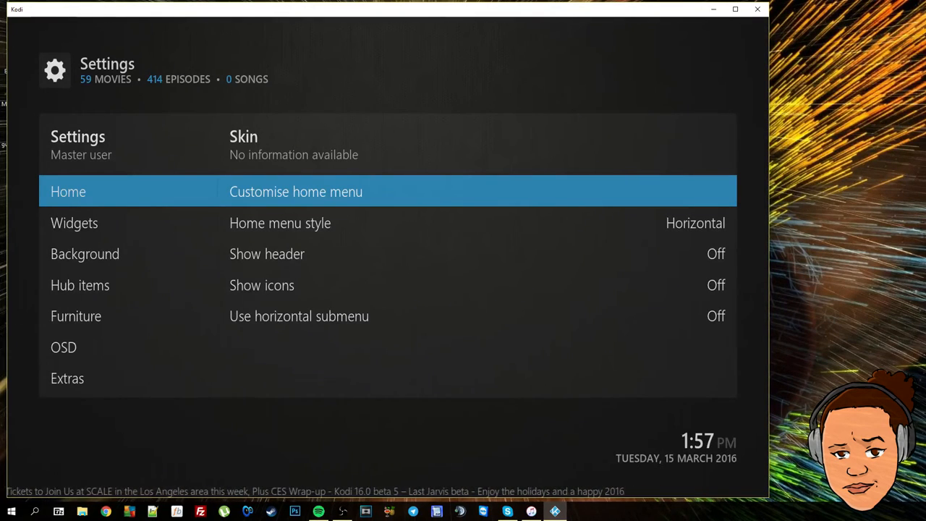
click(295, 191)
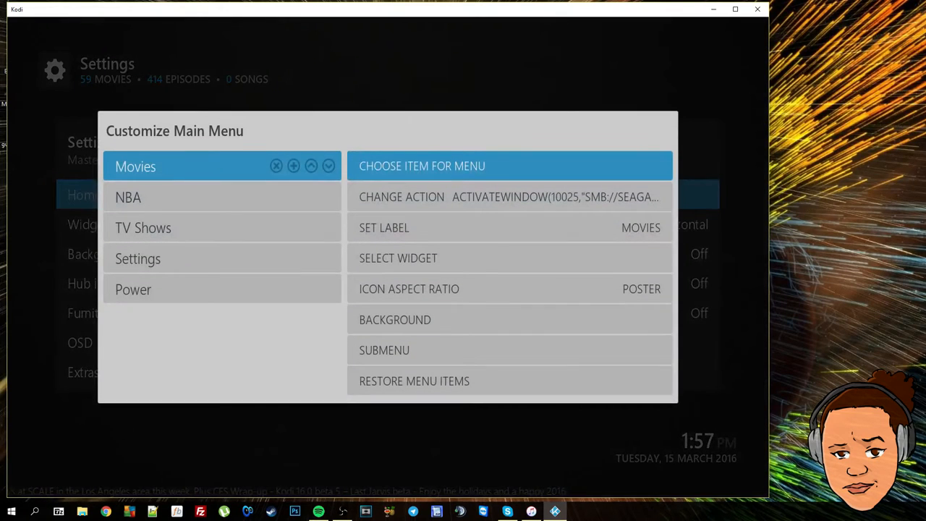
click(127, 197)
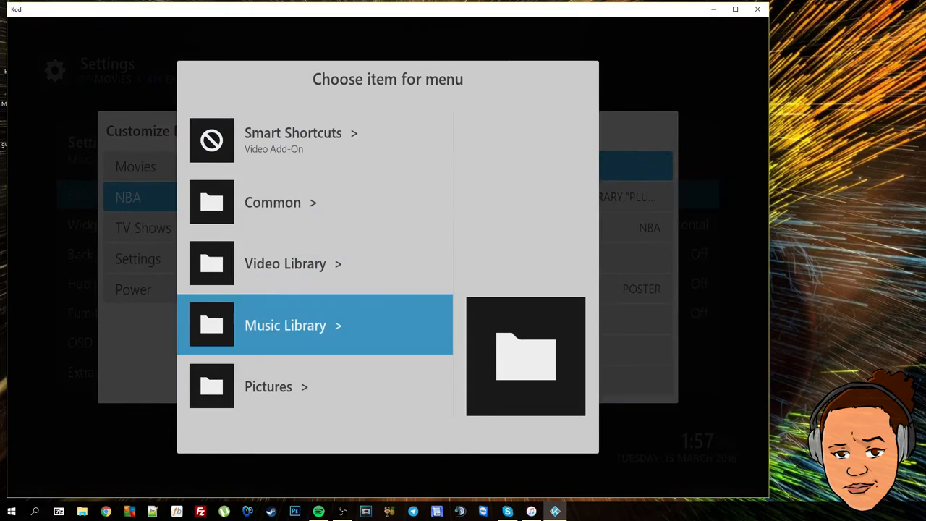
click(292, 139)
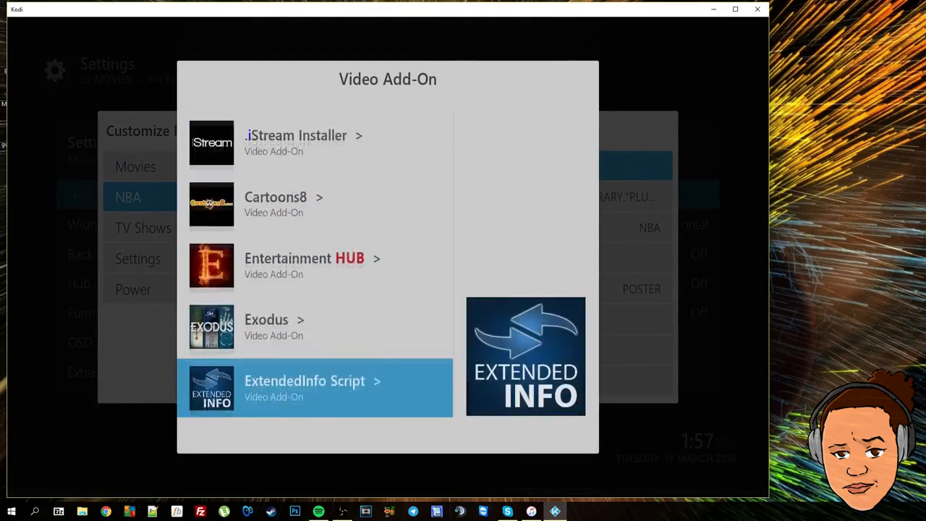
scroll(down, 3)
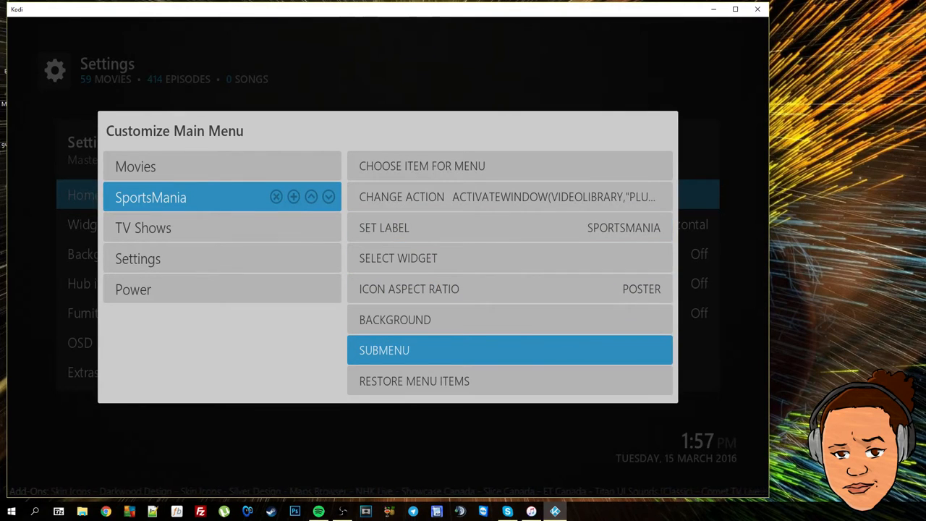
- Give the SportsMania submenu an NBA entry and a second entry for NHL
click(509, 348)
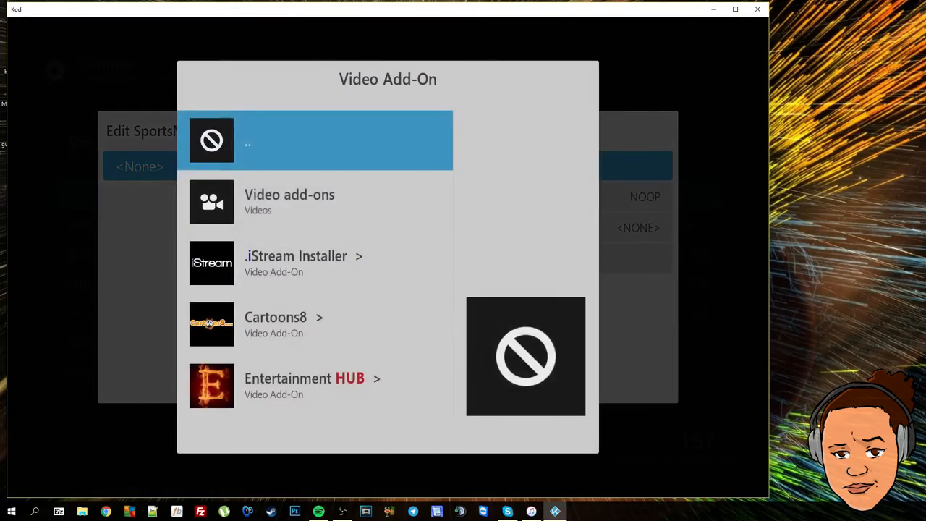
scroll(down, 3)
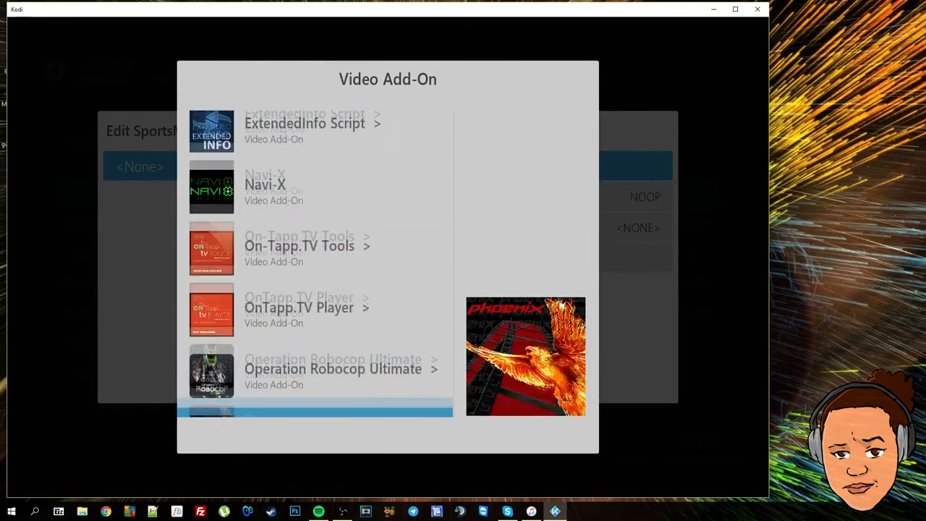
scroll(down, 3)
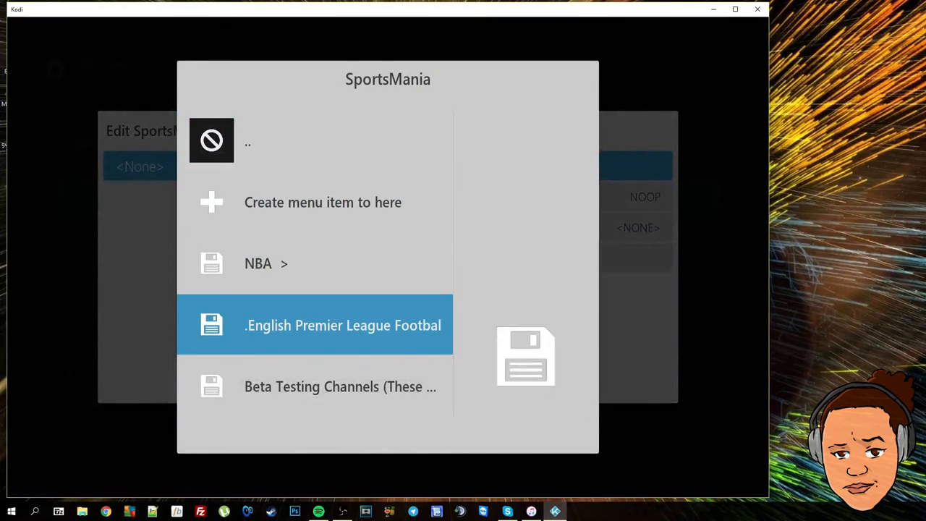
click(257, 263)
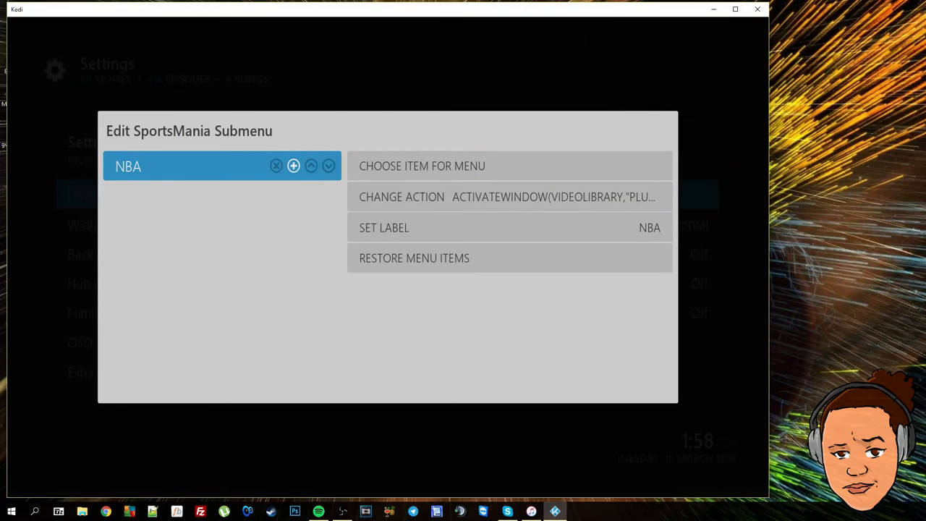
click(292, 165)
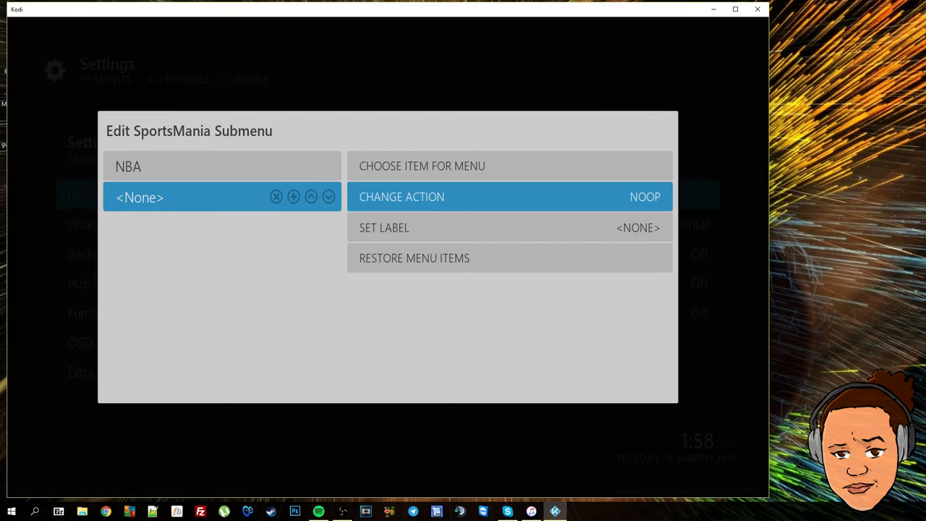
click(422, 165)
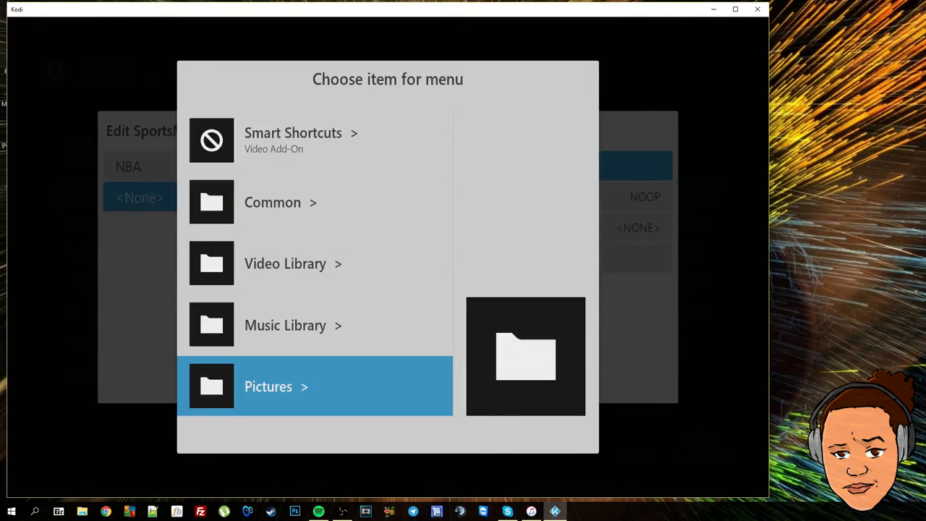
click(292, 138)
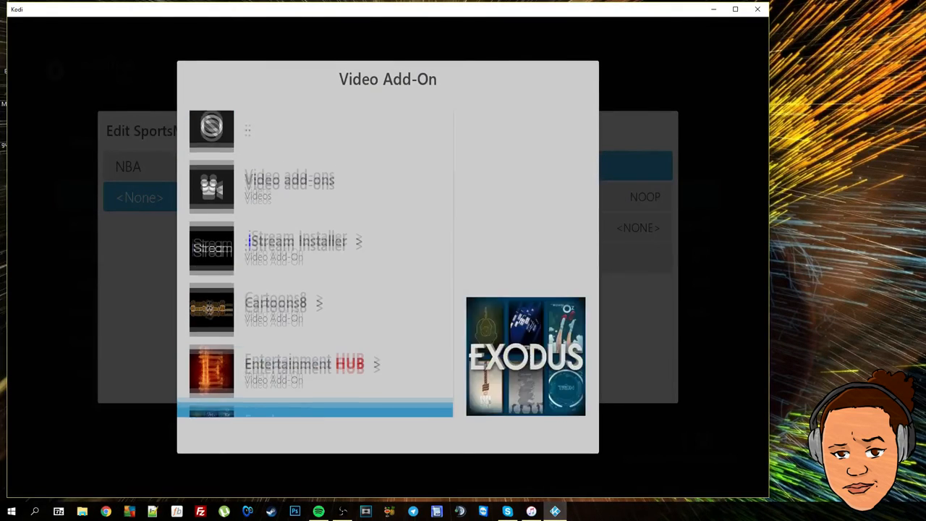
scroll(down, 3)
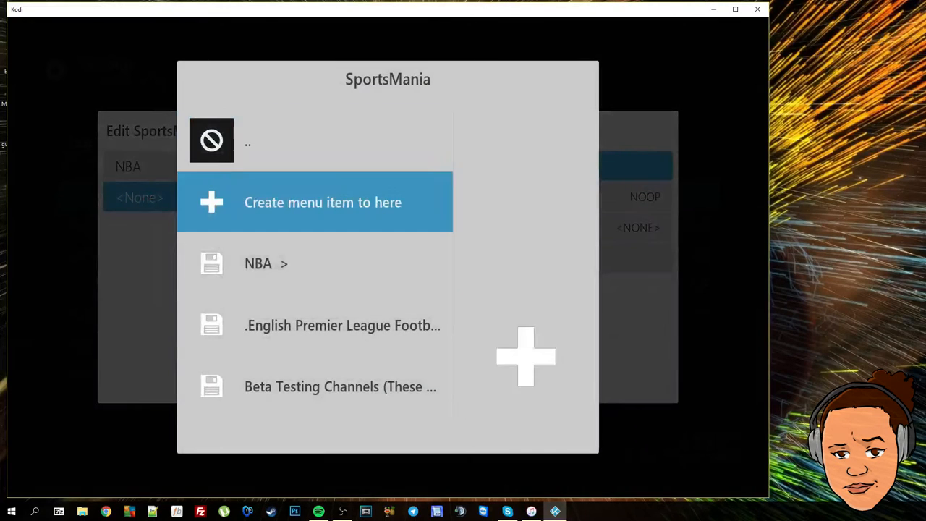
scroll(down, 3)
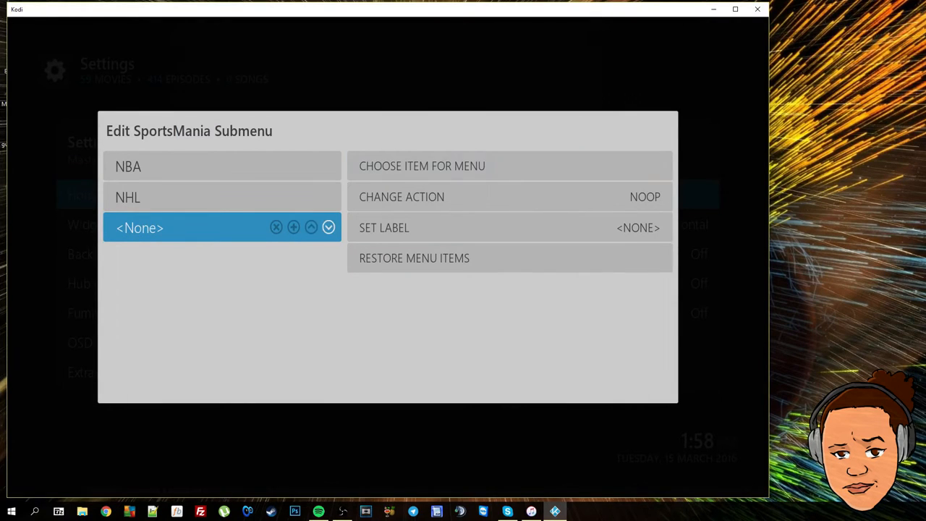
- Link a third submenu entry to another SportsMania category (View Calendar)
click(422, 165)
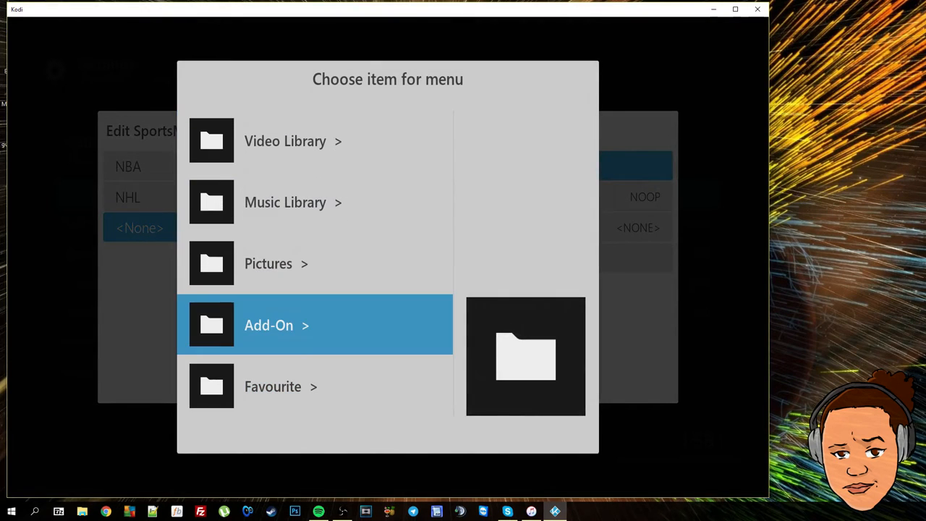
click(315, 324)
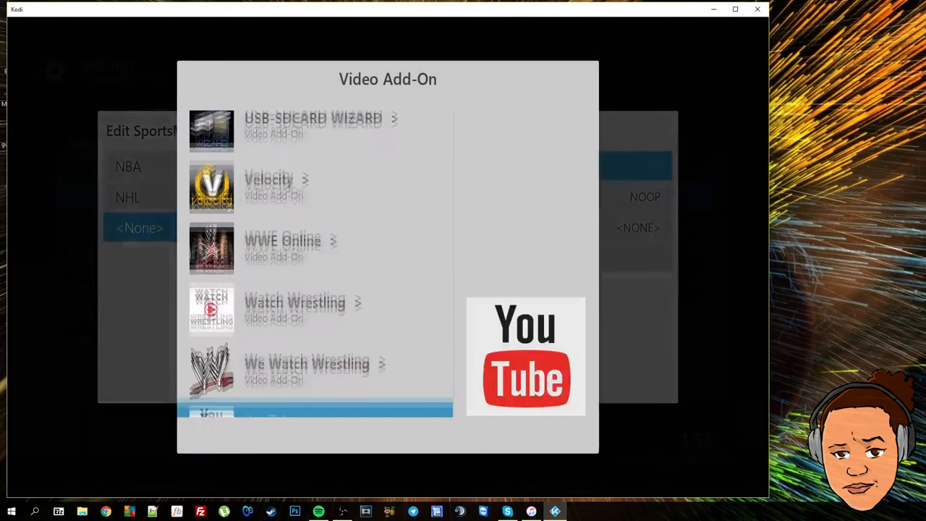
scroll(up, 3)
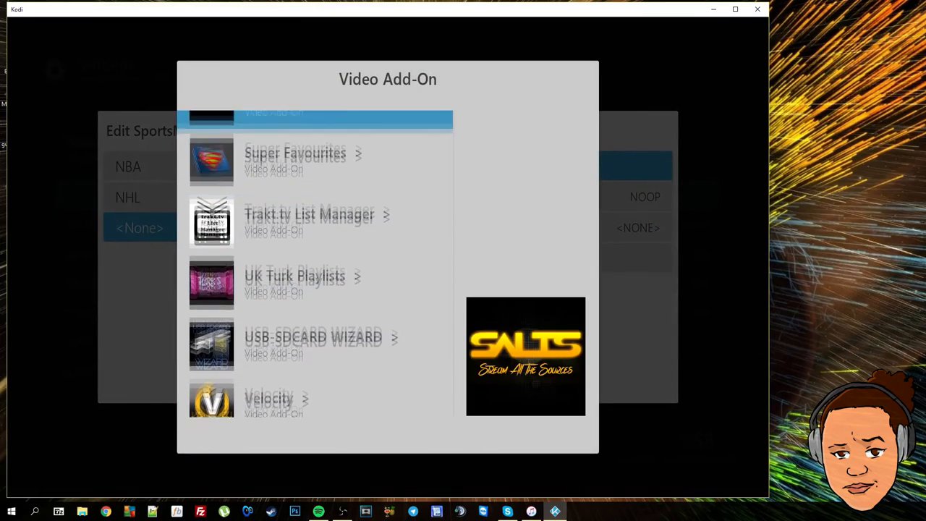
click(333, 118)
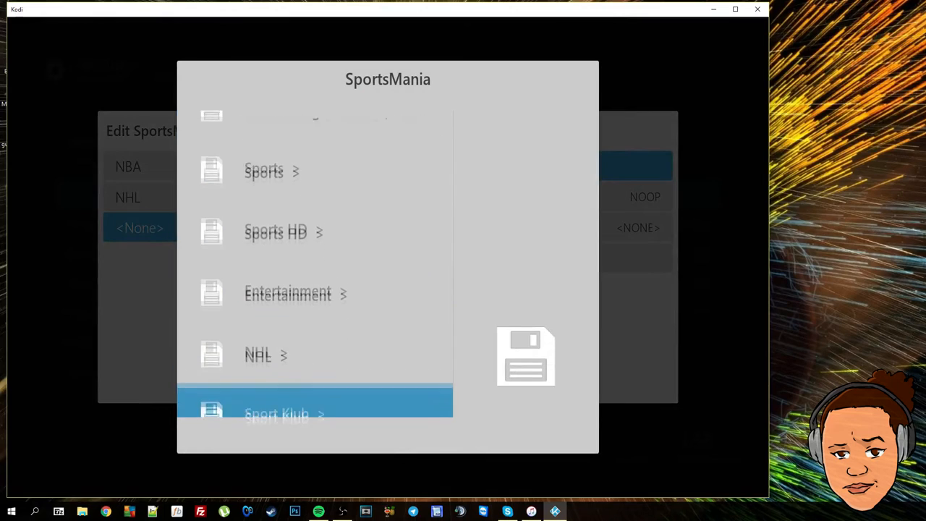
scroll(down, 3)
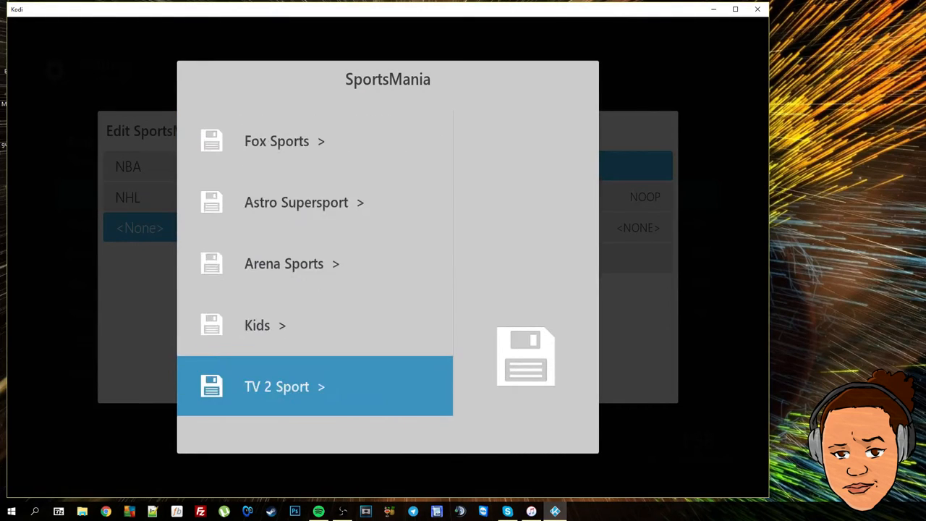
scroll(down, 3)
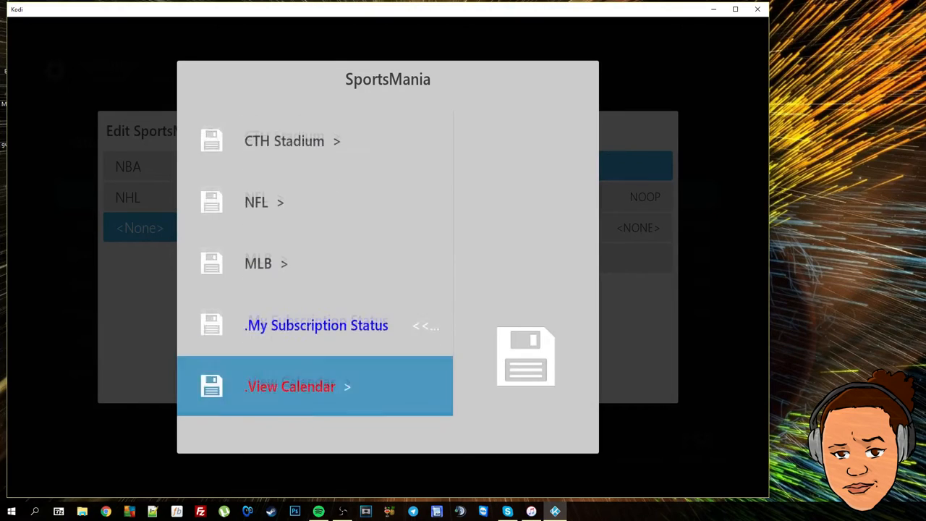
scroll(down, 3)
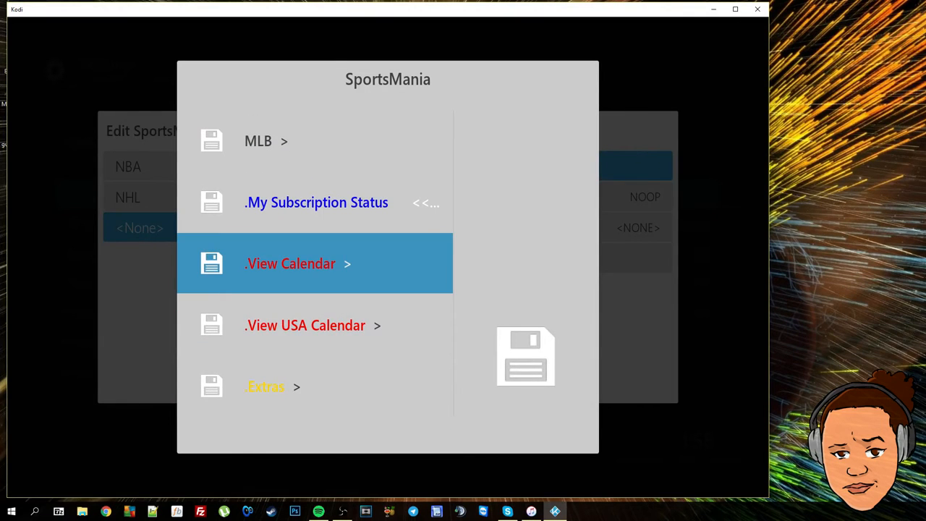
click(289, 263)
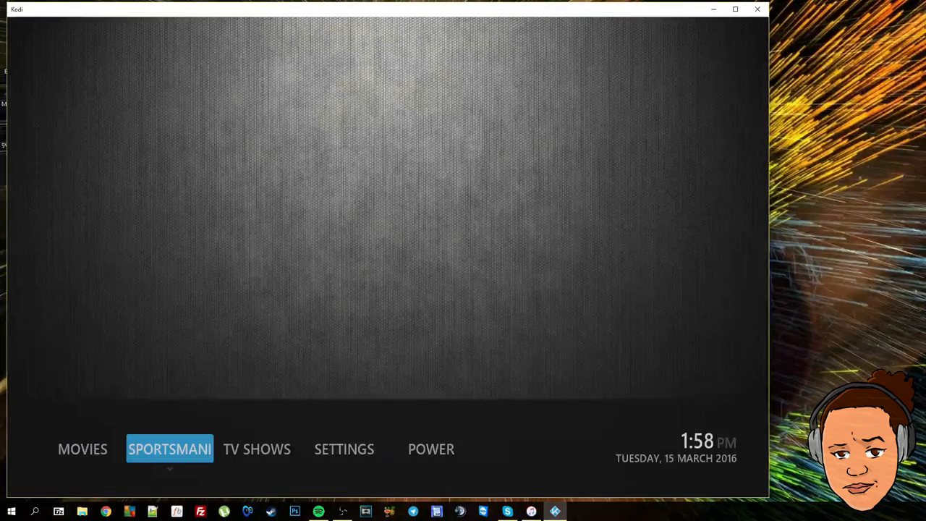
- Check SportsMania's submenu on the home screen and reopen main menu customisation
click(170, 448)
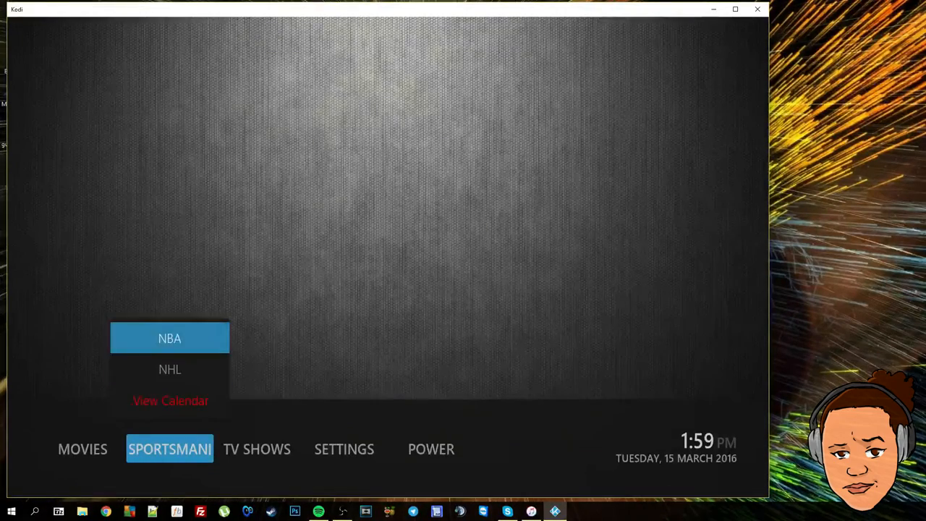
click(169, 338)
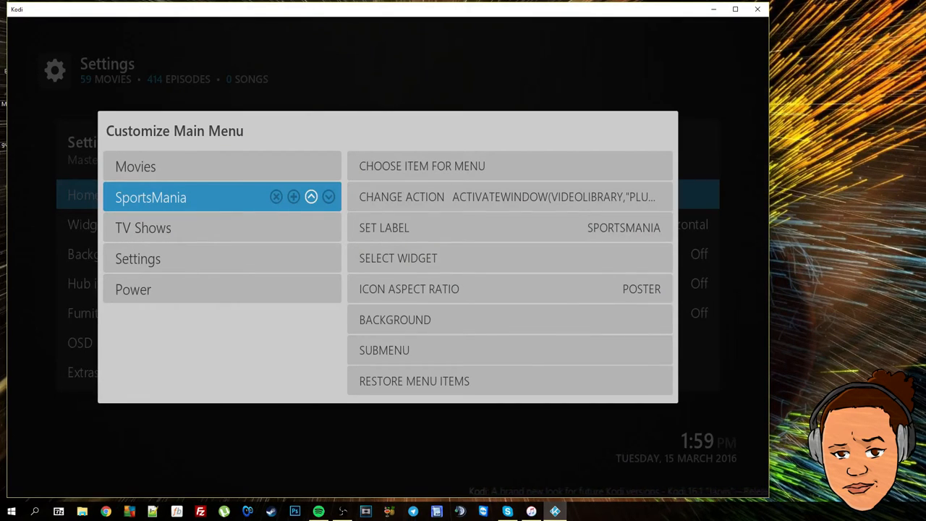
- Relabel the SportsMania entry as '[COLORsnow] Sports[/COLOR]' for a white Sports title
click(509, 197)
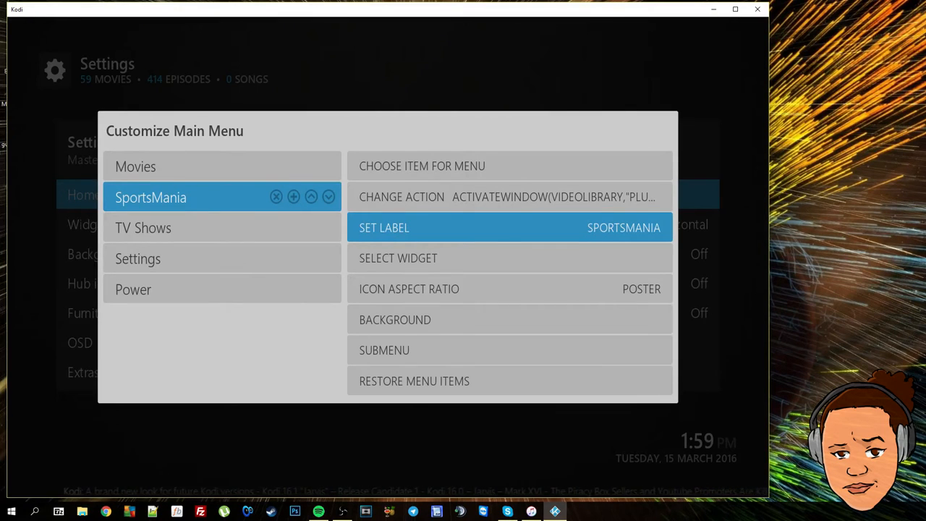
click(509, 227)
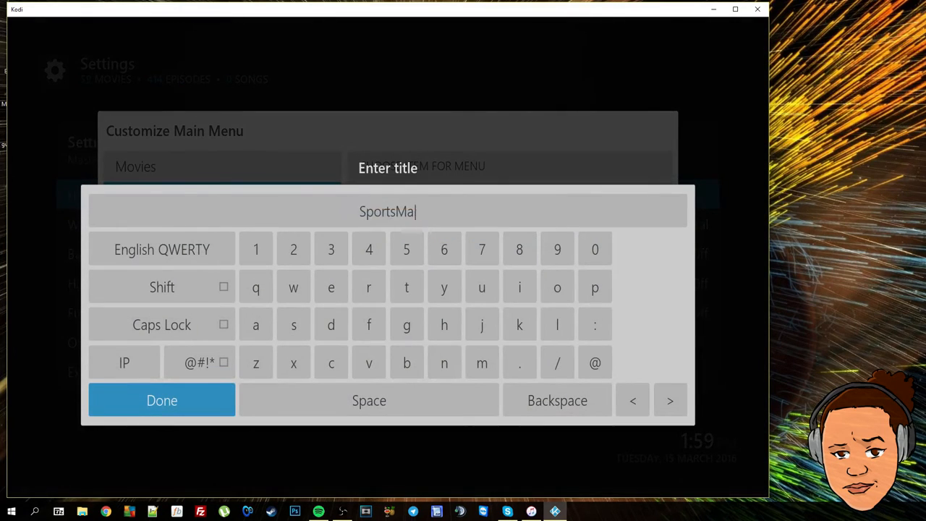
click(557, 399)
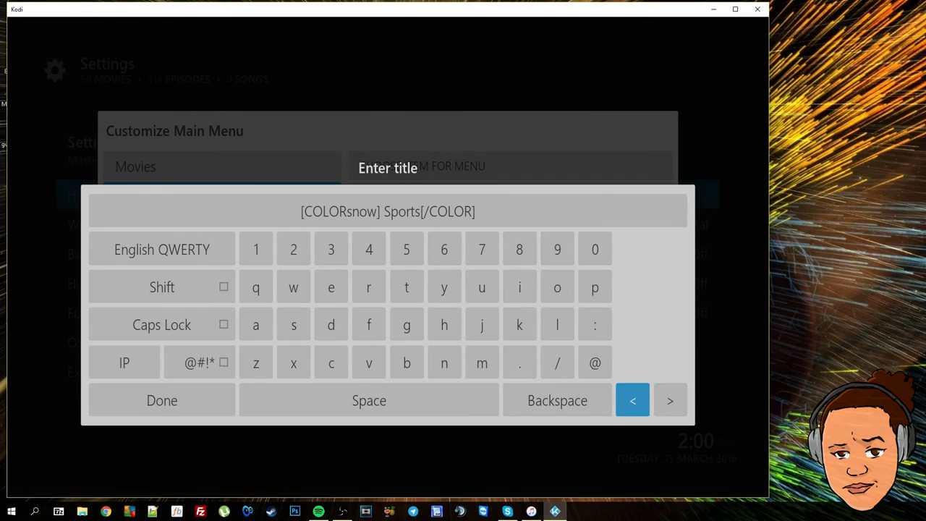
mouse_move(162, 399)
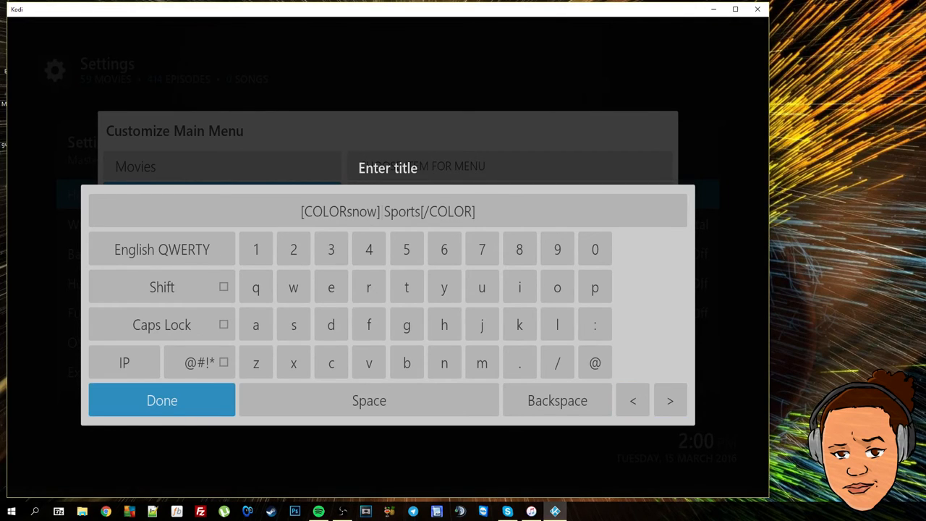
click(162, 400)
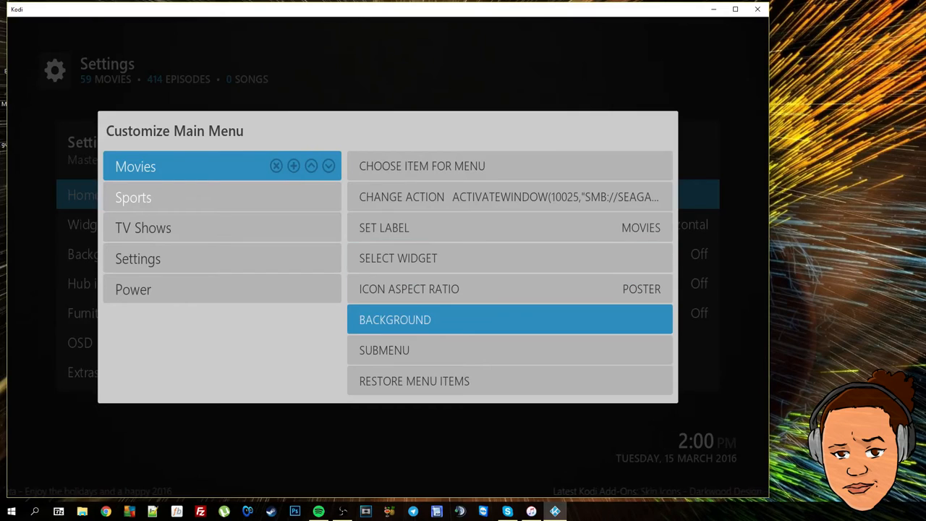
- Start a Movies submenu entry and browse into the Exodus video add-on
click(384, 350)
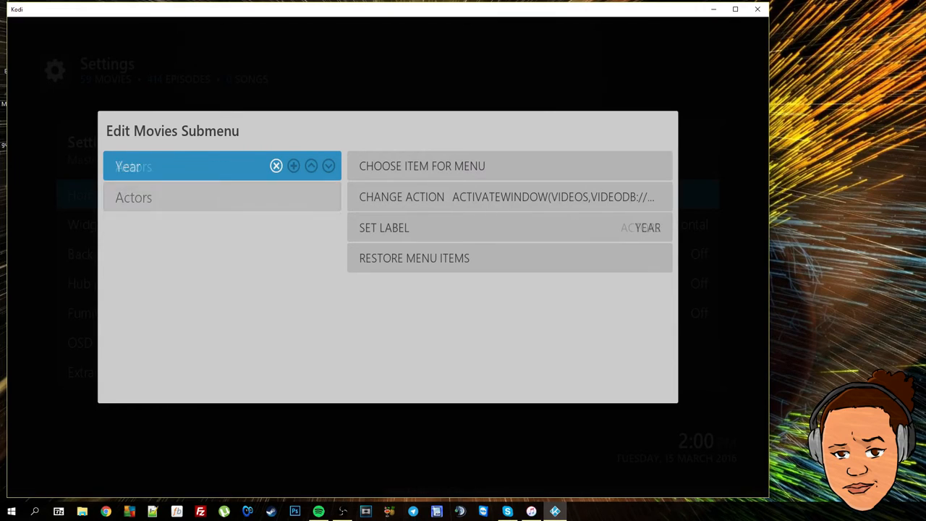
click(275, 165)
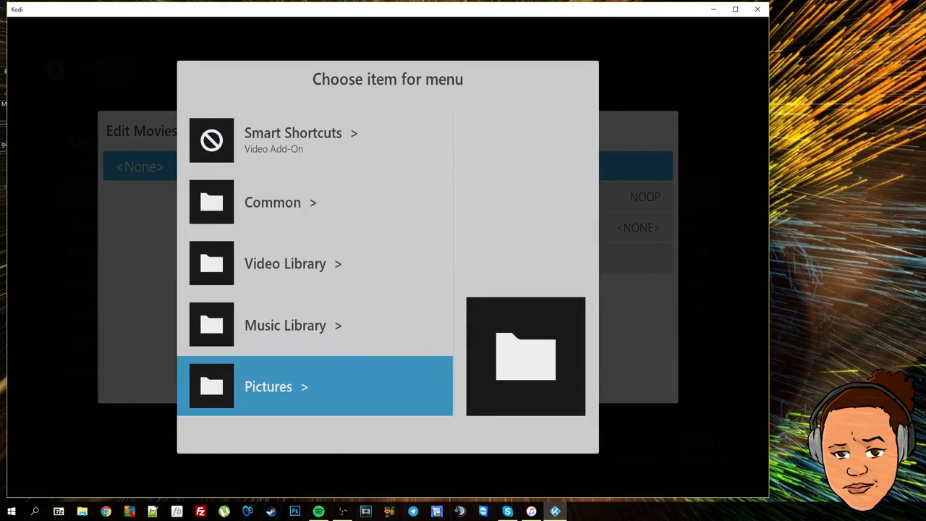
scroll(down, 3)
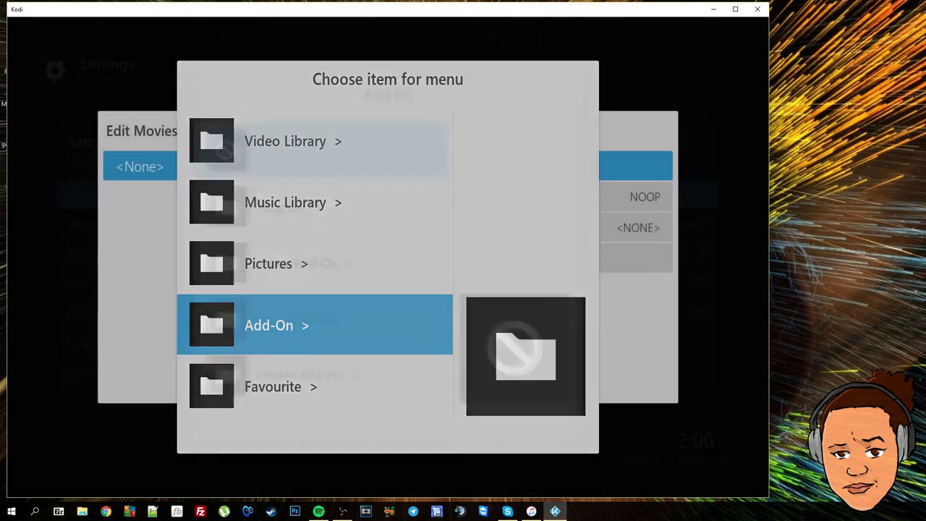
click(316, 324)
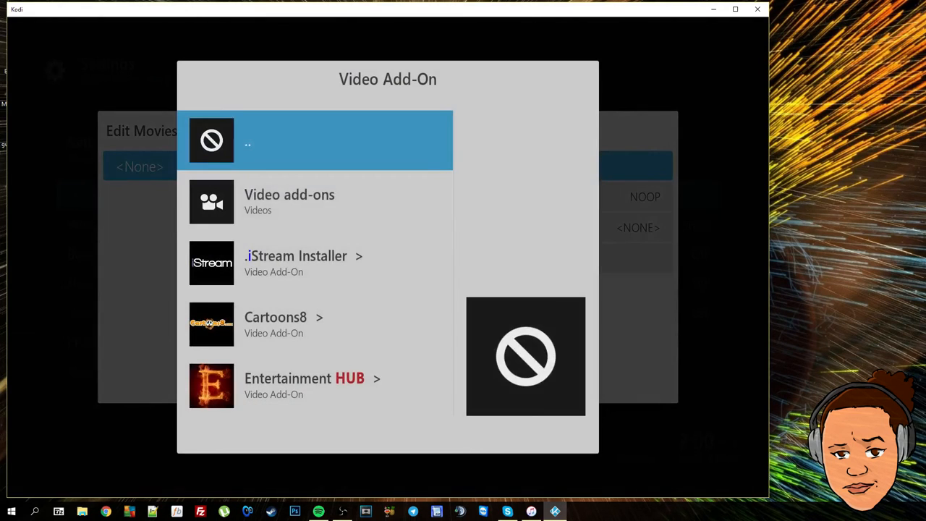
scroll(down, 3)
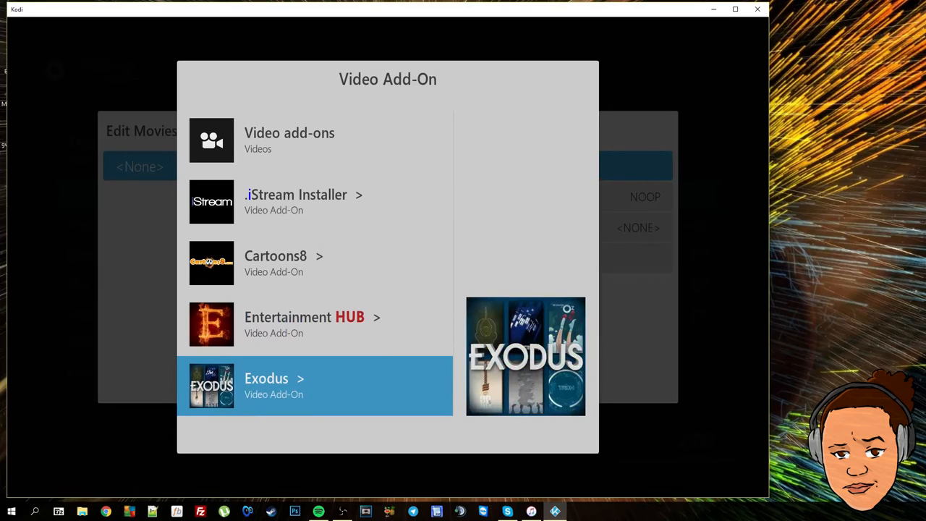
click(315, 385)
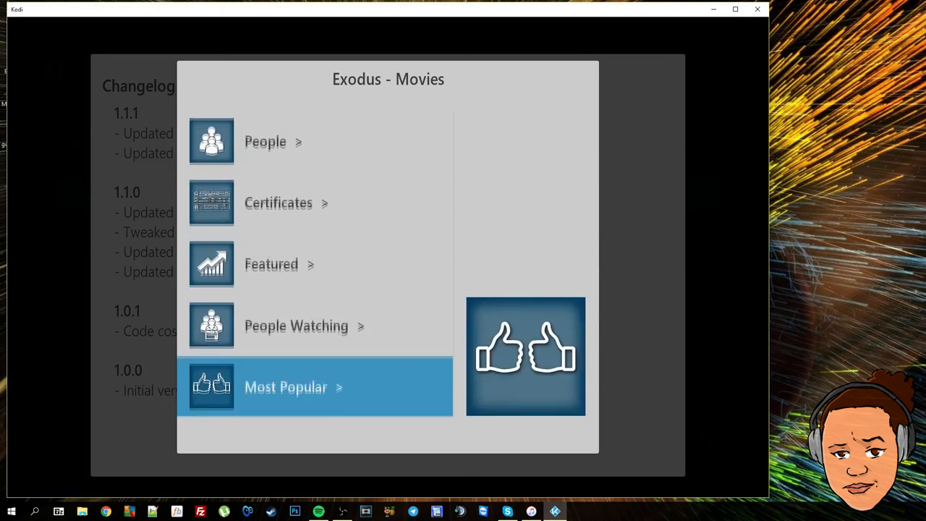
- Link the entry to Exodus > Movies > Most Popular
scroll(down, 3)
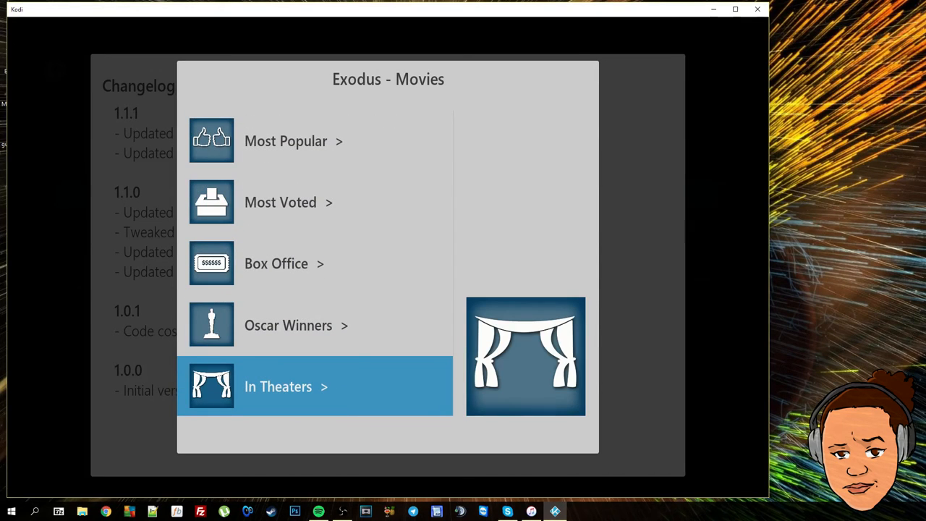
scroll(down, 3)
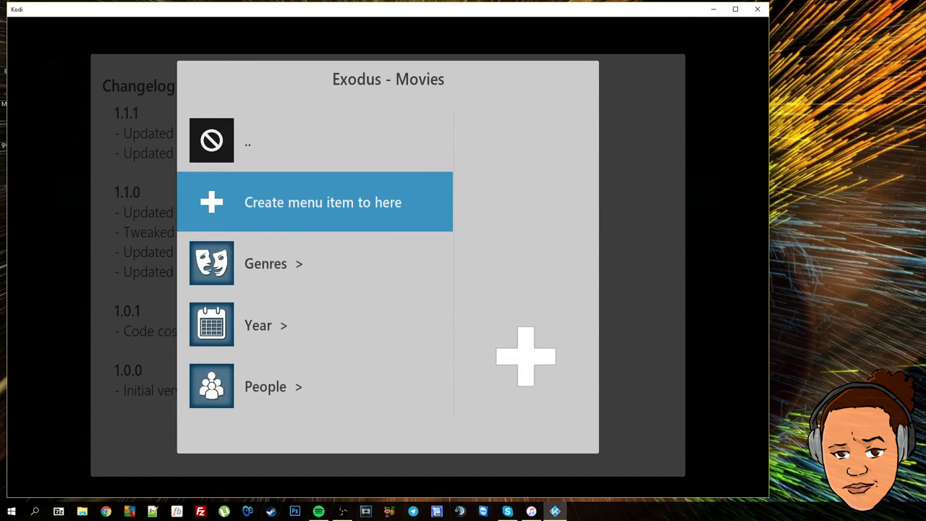
scroll(down, 3)
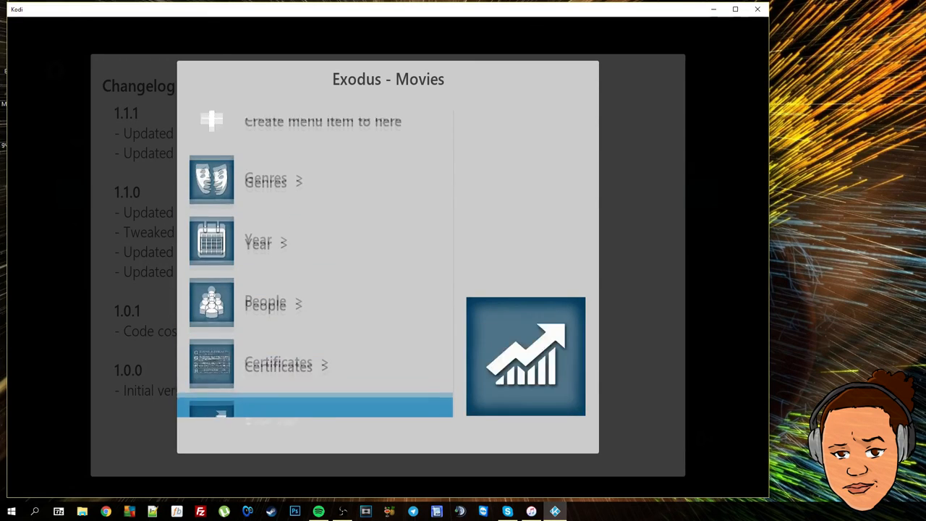
scroll(down, 3)
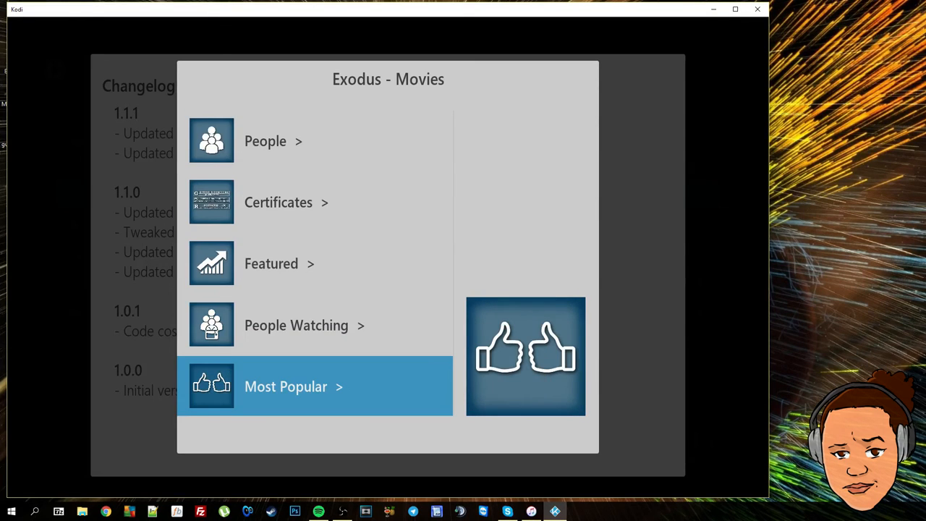
click(285, 386)
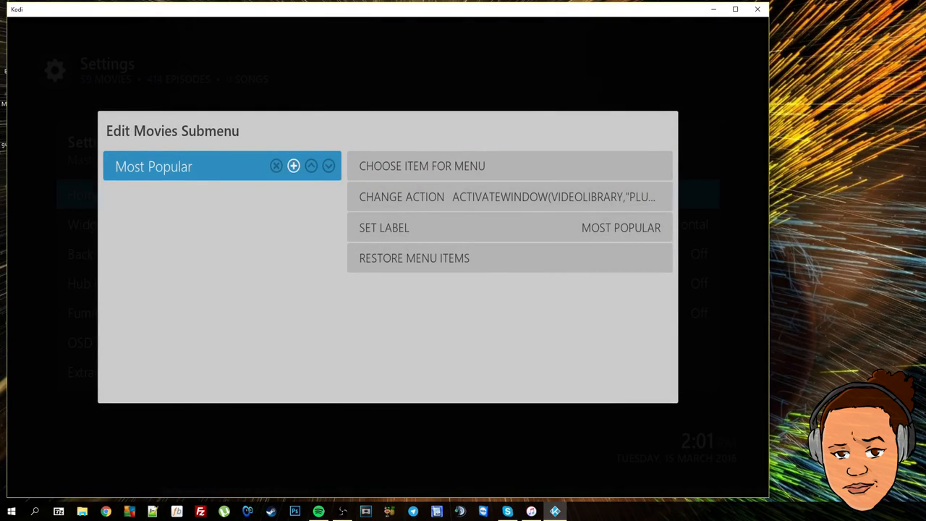
- Add another Movies submenu entry from the Video Add-On list and return to the home screen
click(422, 165)
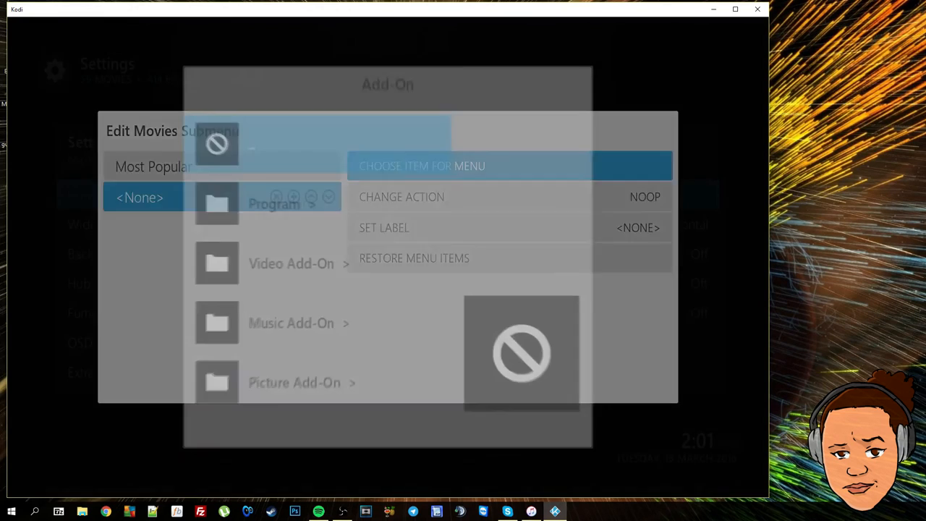
click(291, 263)
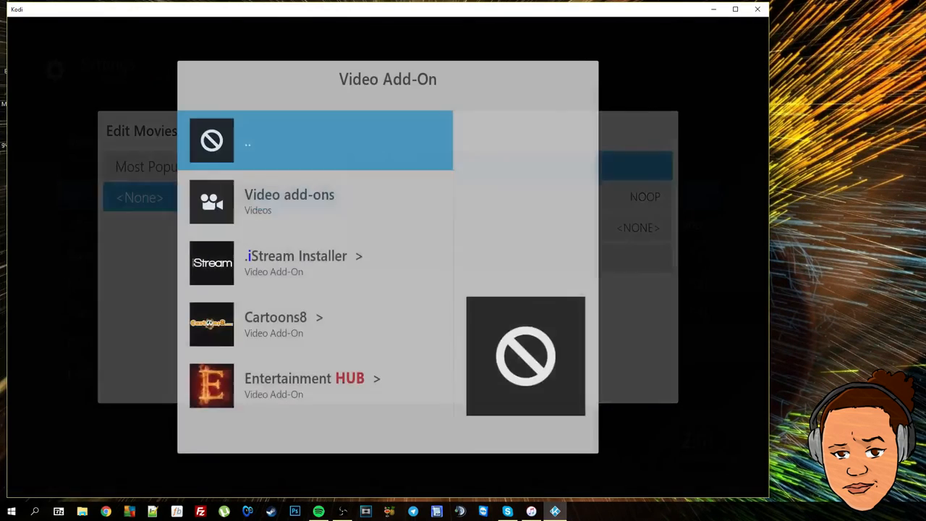
scroll(down, 3)
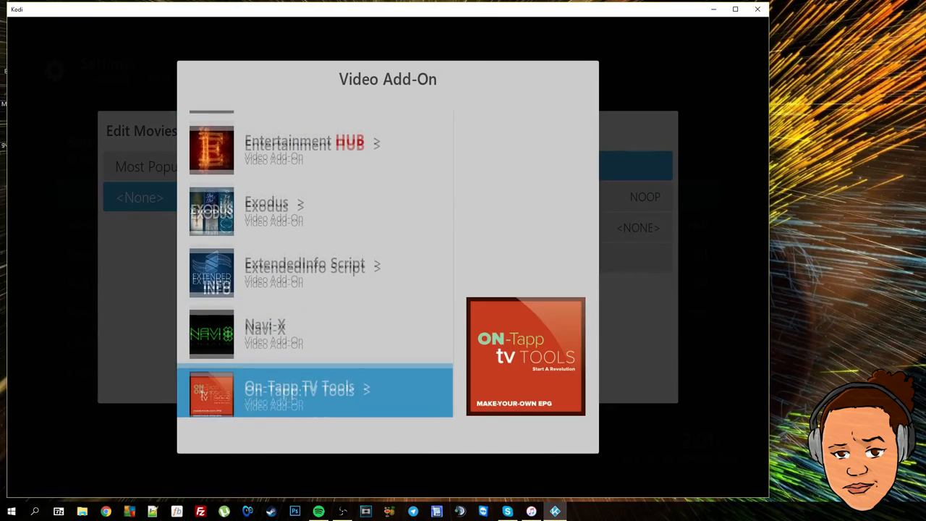
click(303, 144)
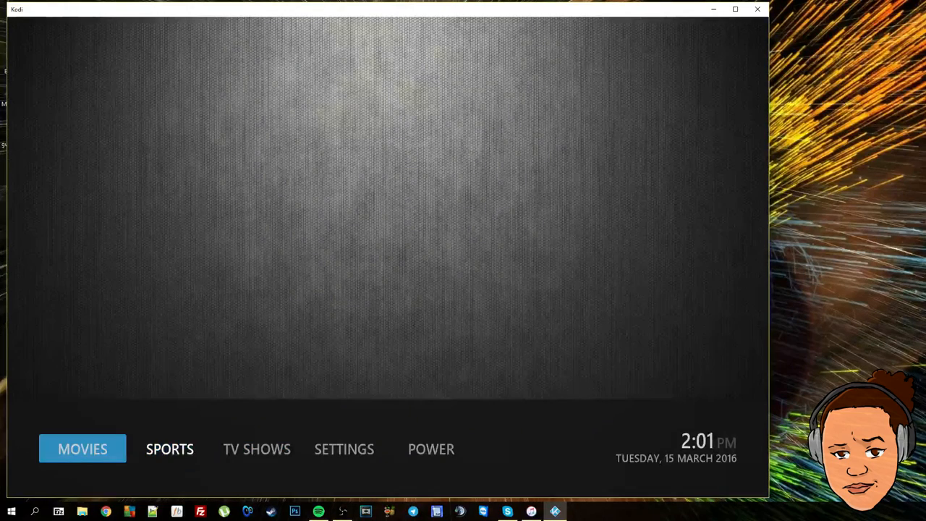
- Check the Movies submenu (Most Popular, Movies), then reveal TV Shows with Title, Genres, Year and Actors
click(82, 448)
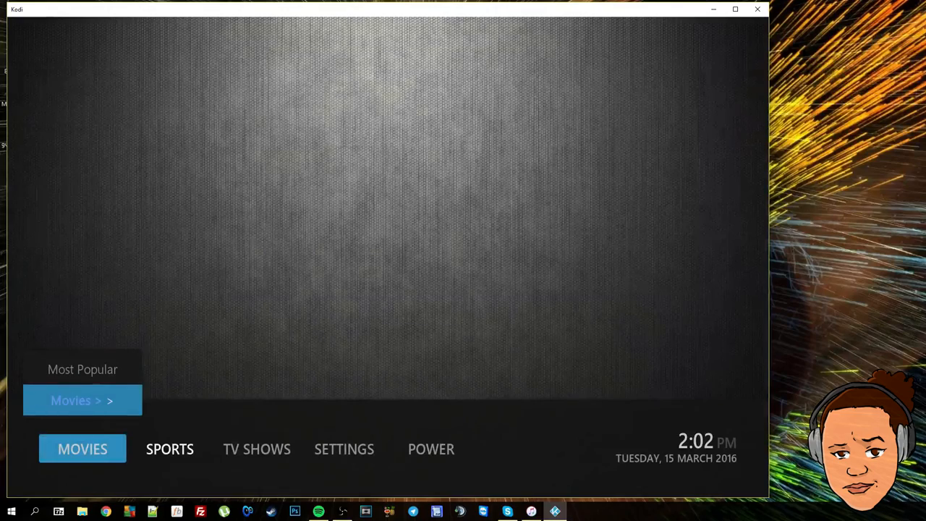
click(81, 399)
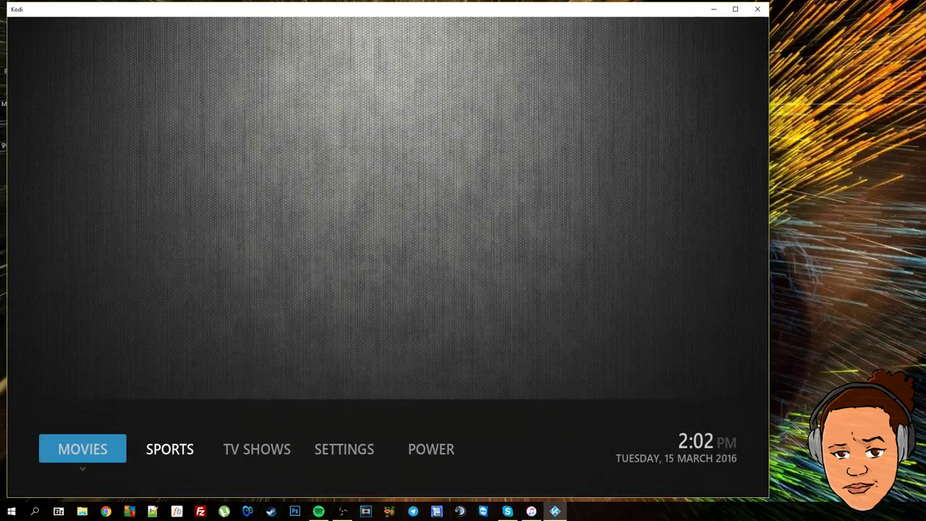
click(258, 448)
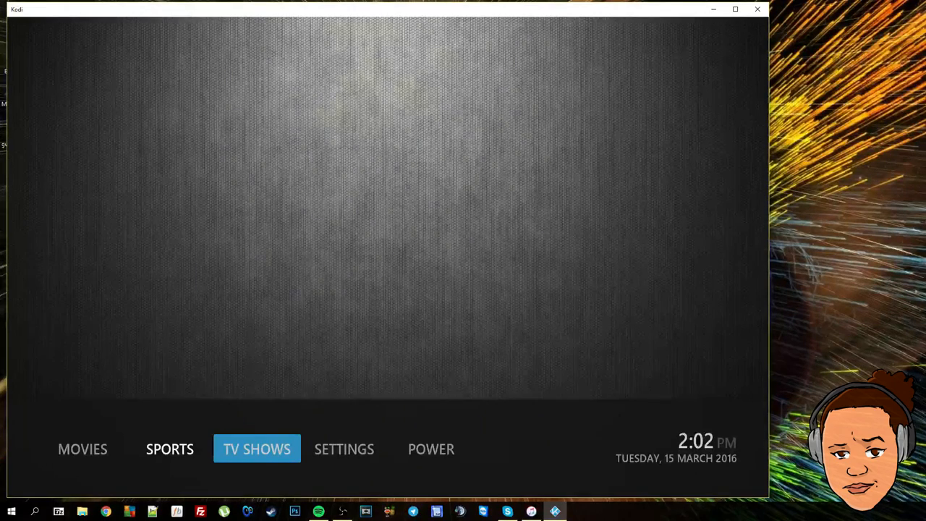
click(258, 448)
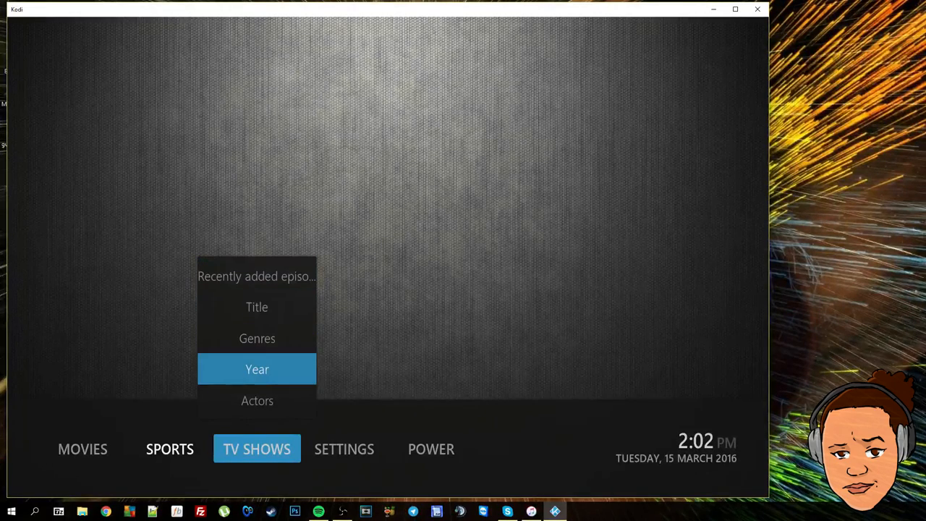